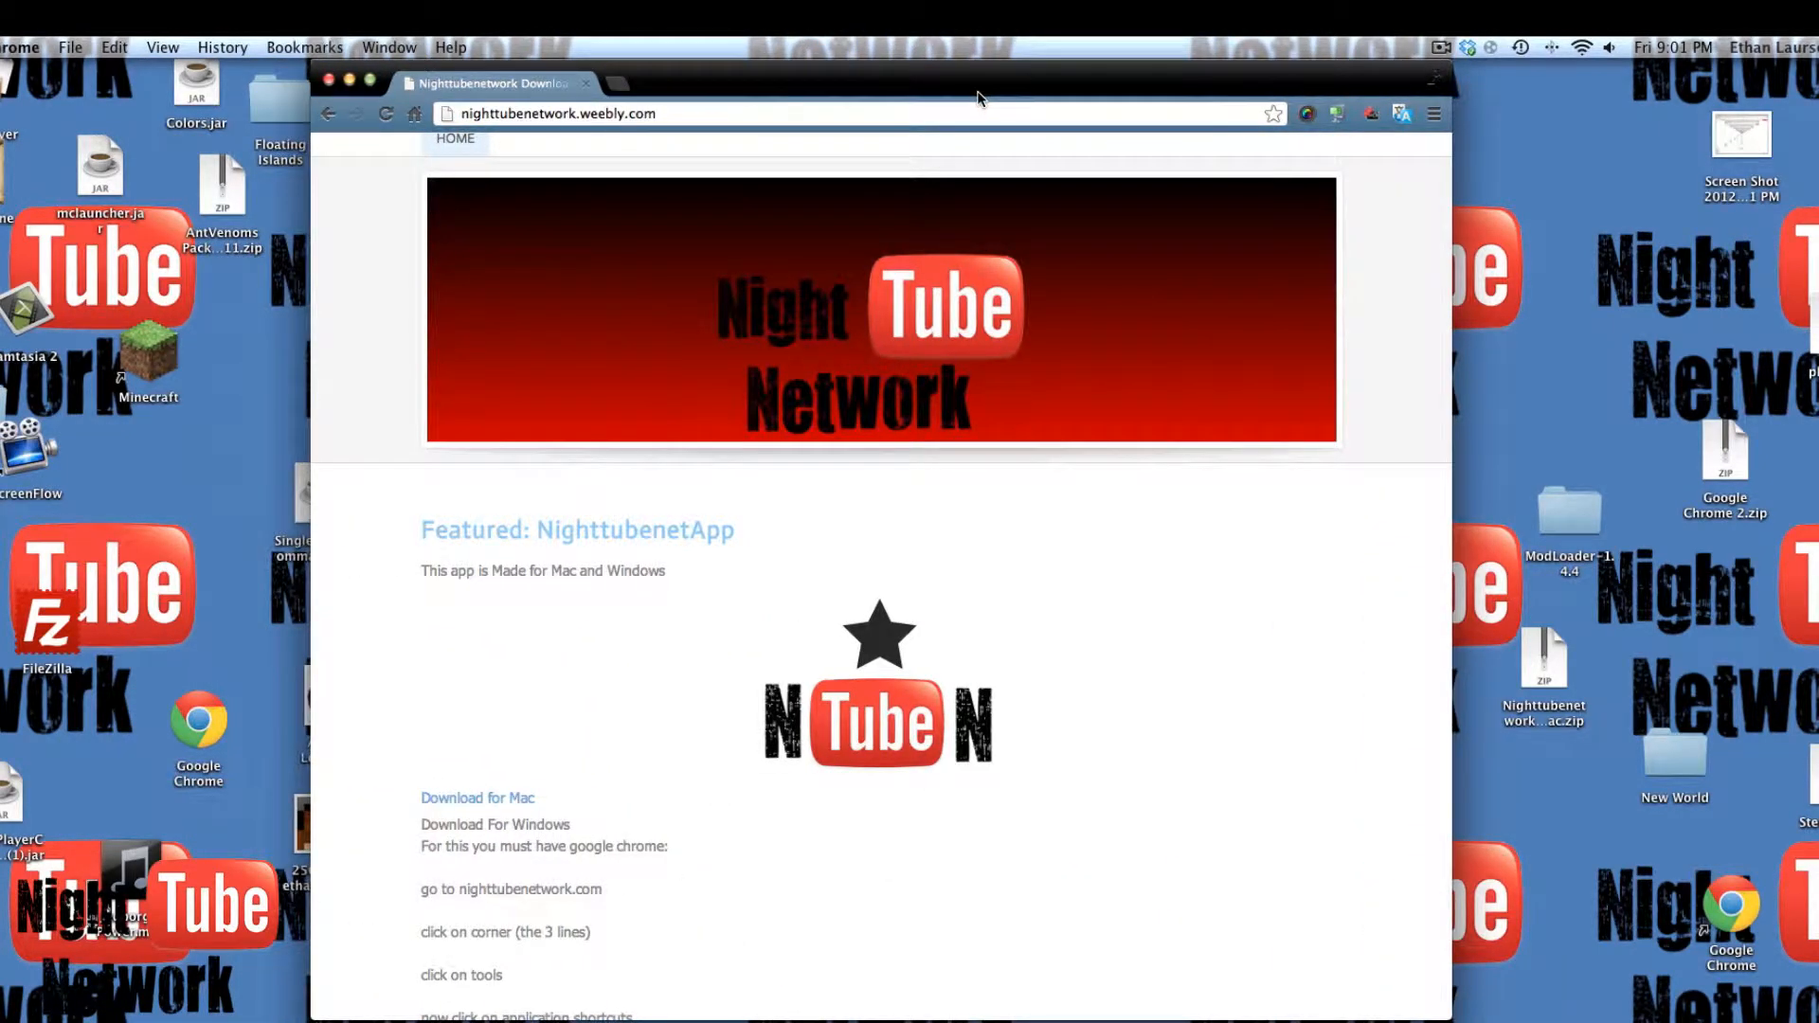
- Scroll down to the Download for Mac link and Windows app-shortcut instructions
{"action": "scroll", "scroll_direction": "down", "scroll_amount": 3}
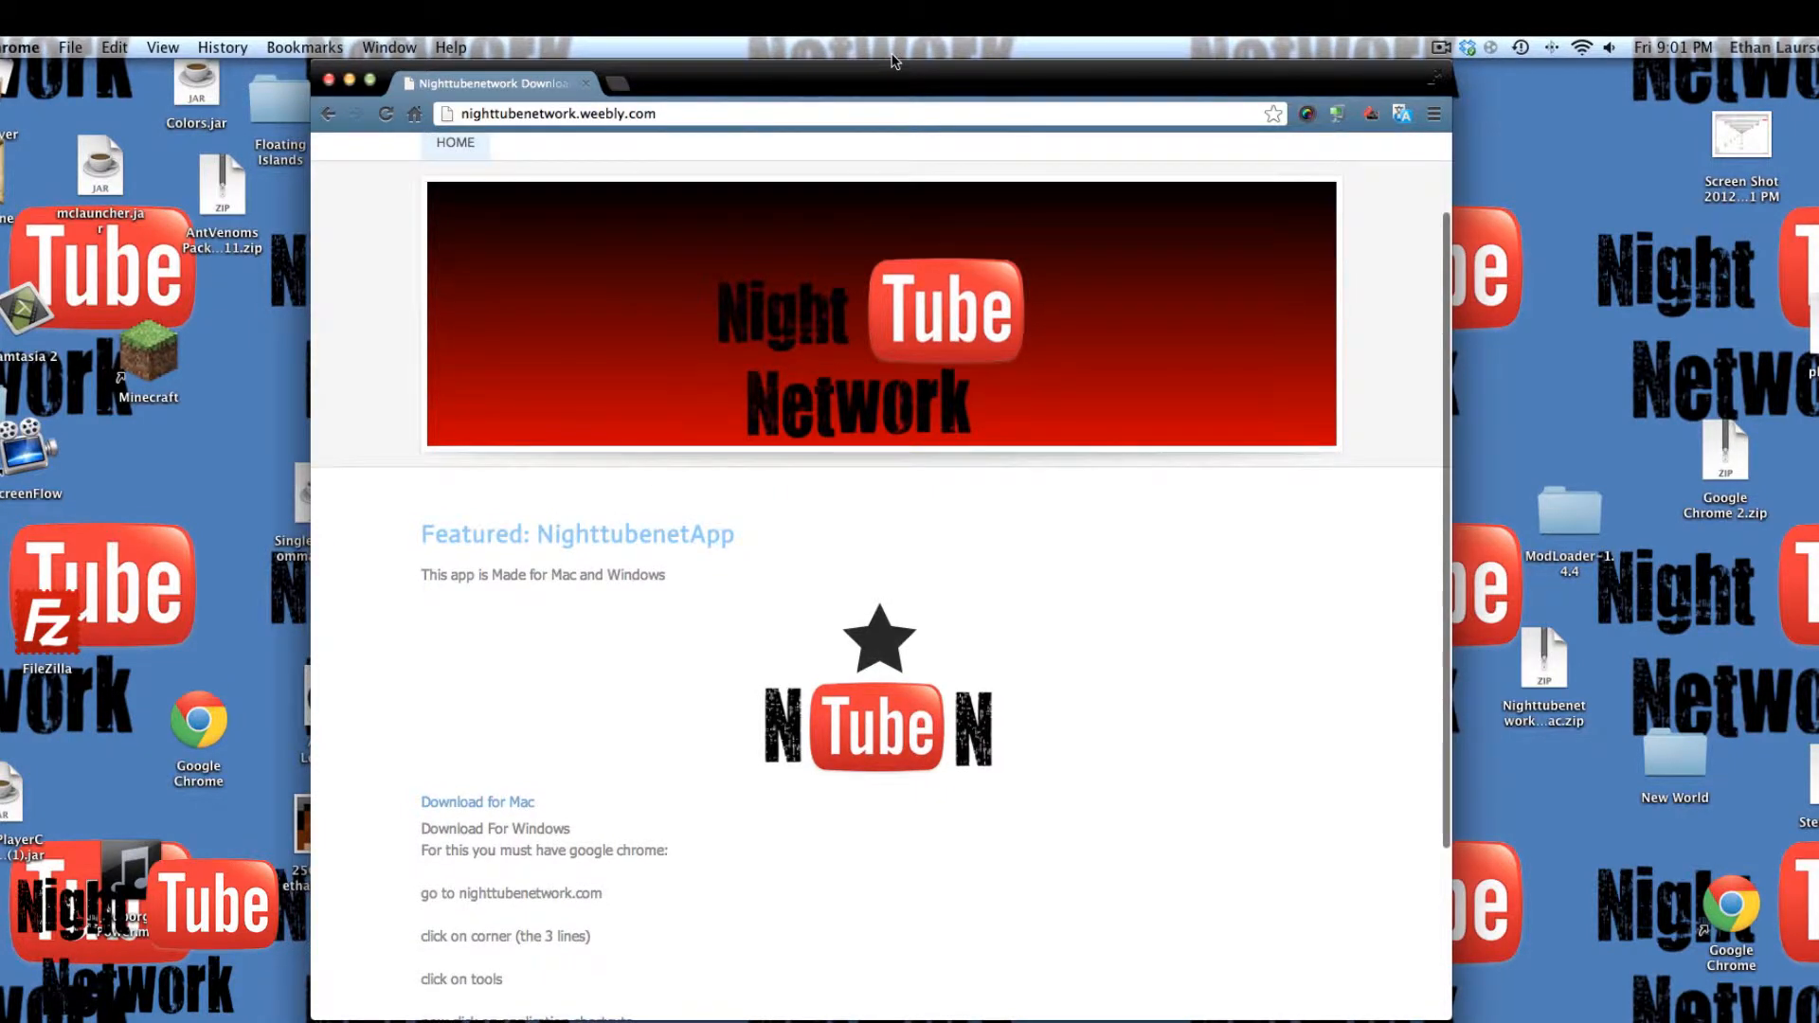
{"action": "mouse_move", "coordinate": [936, 759]}
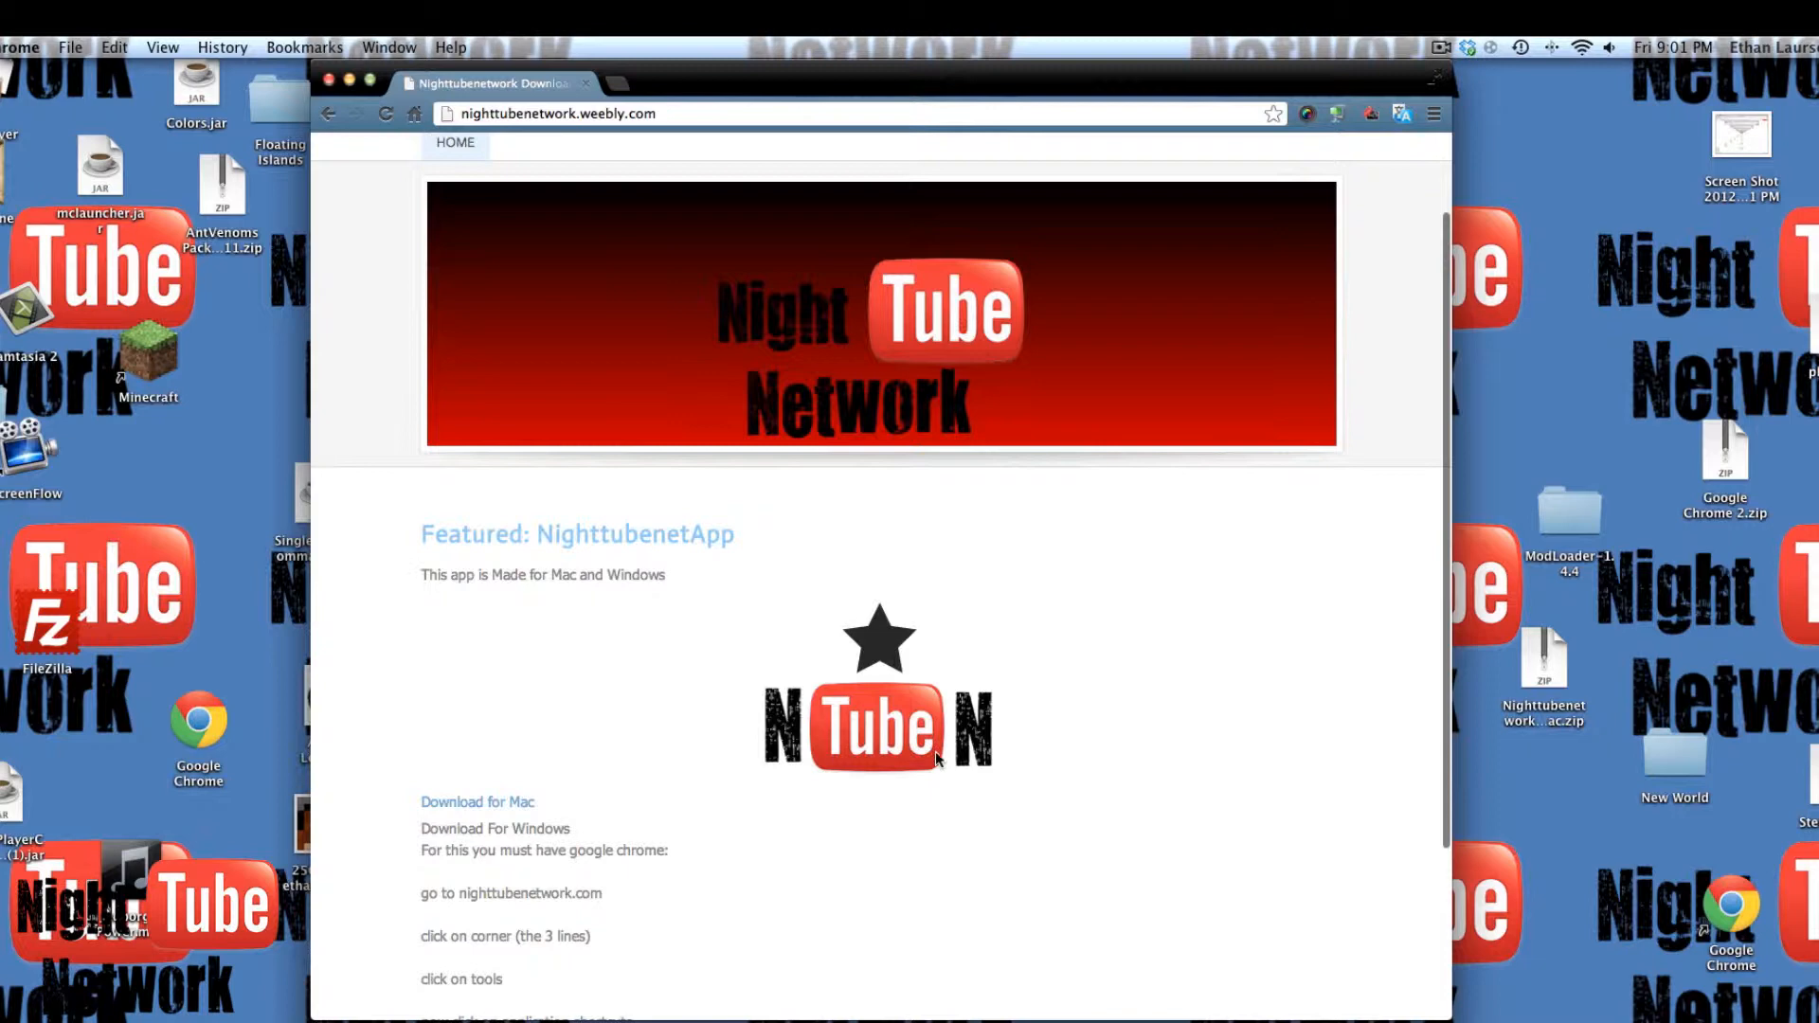
{"action": "mouse_move", "coordinate": [626, 228]}
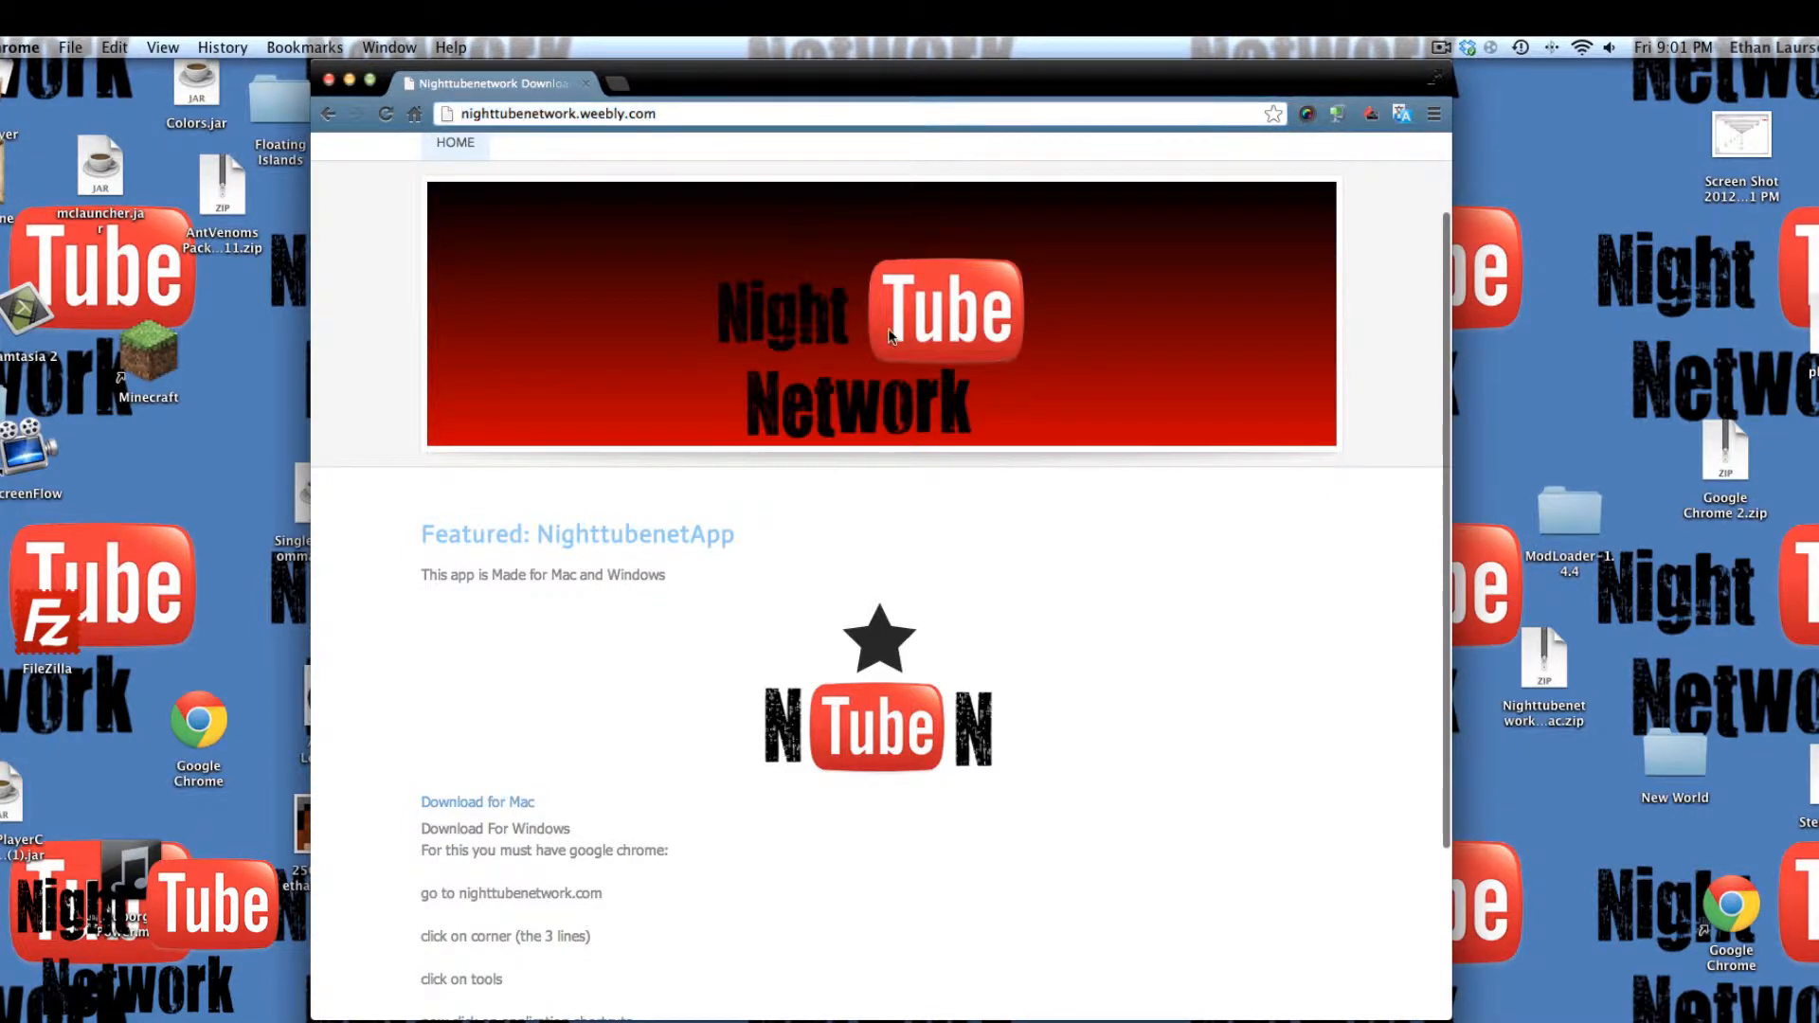
{"action": "mouse_move", "coordinate": [844, 373]}
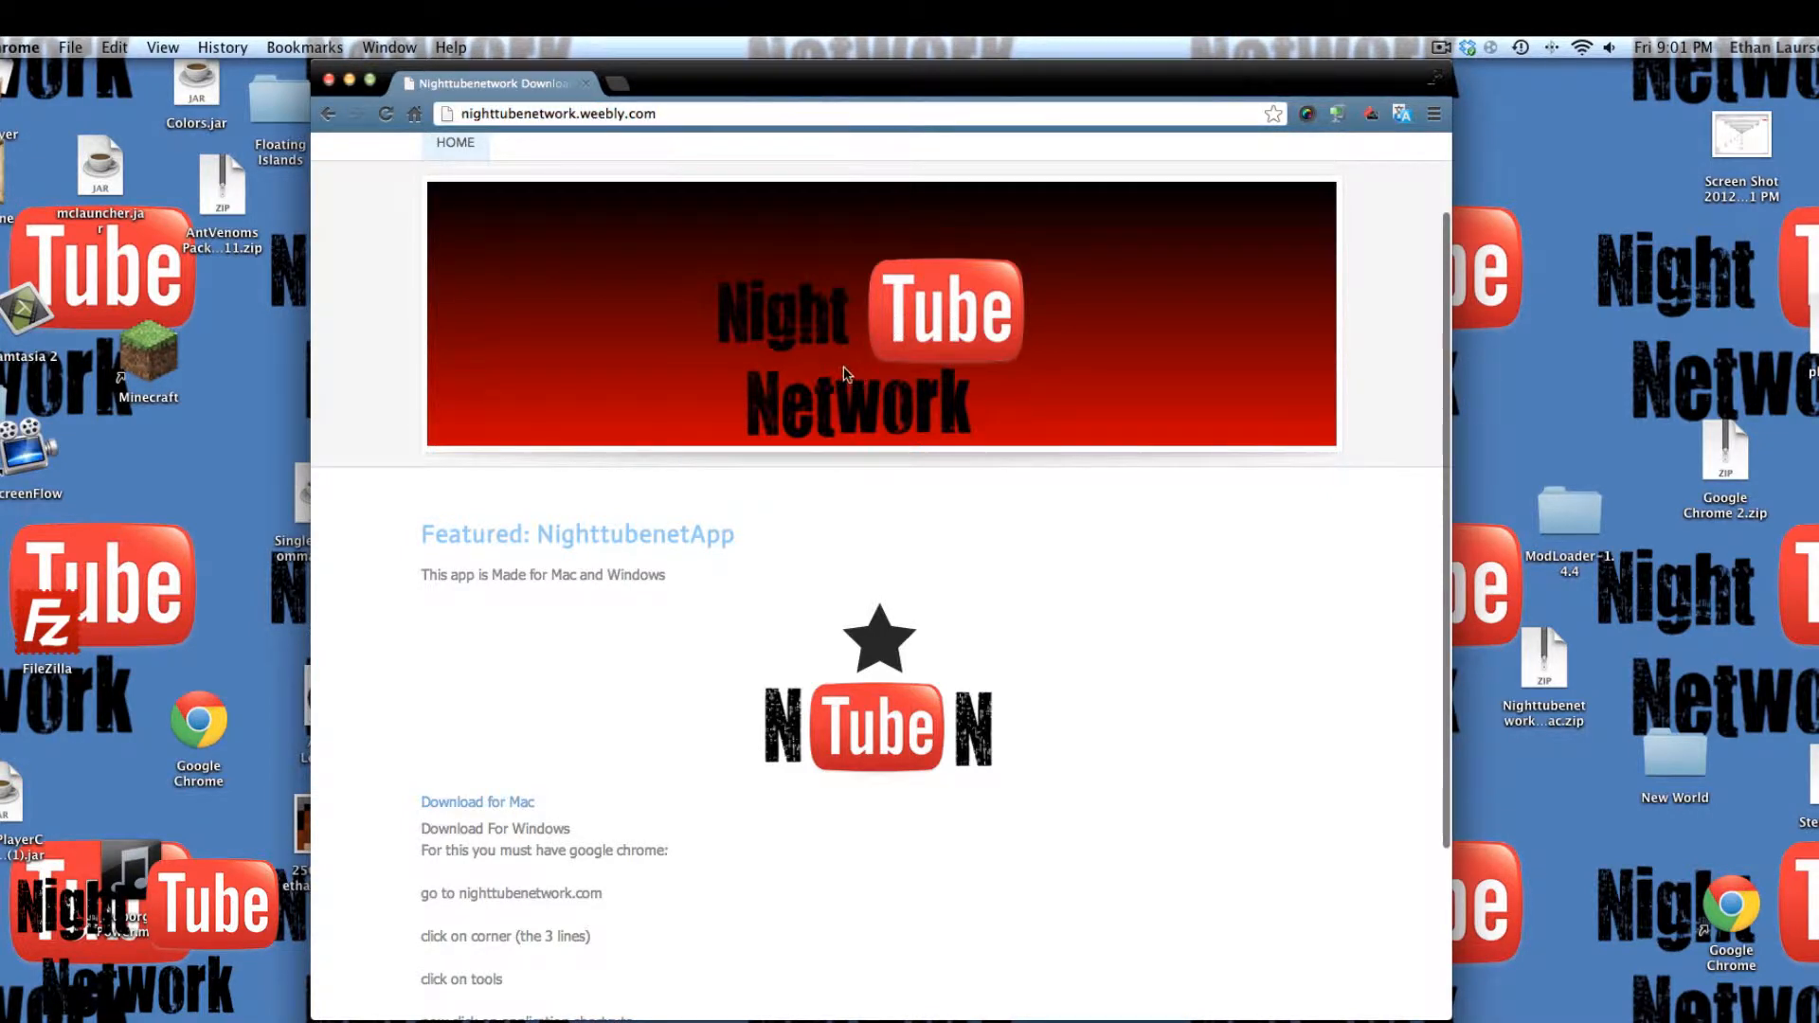
{"action": "scroll", "scroll_direction": "down", "scroll_amount": 3}
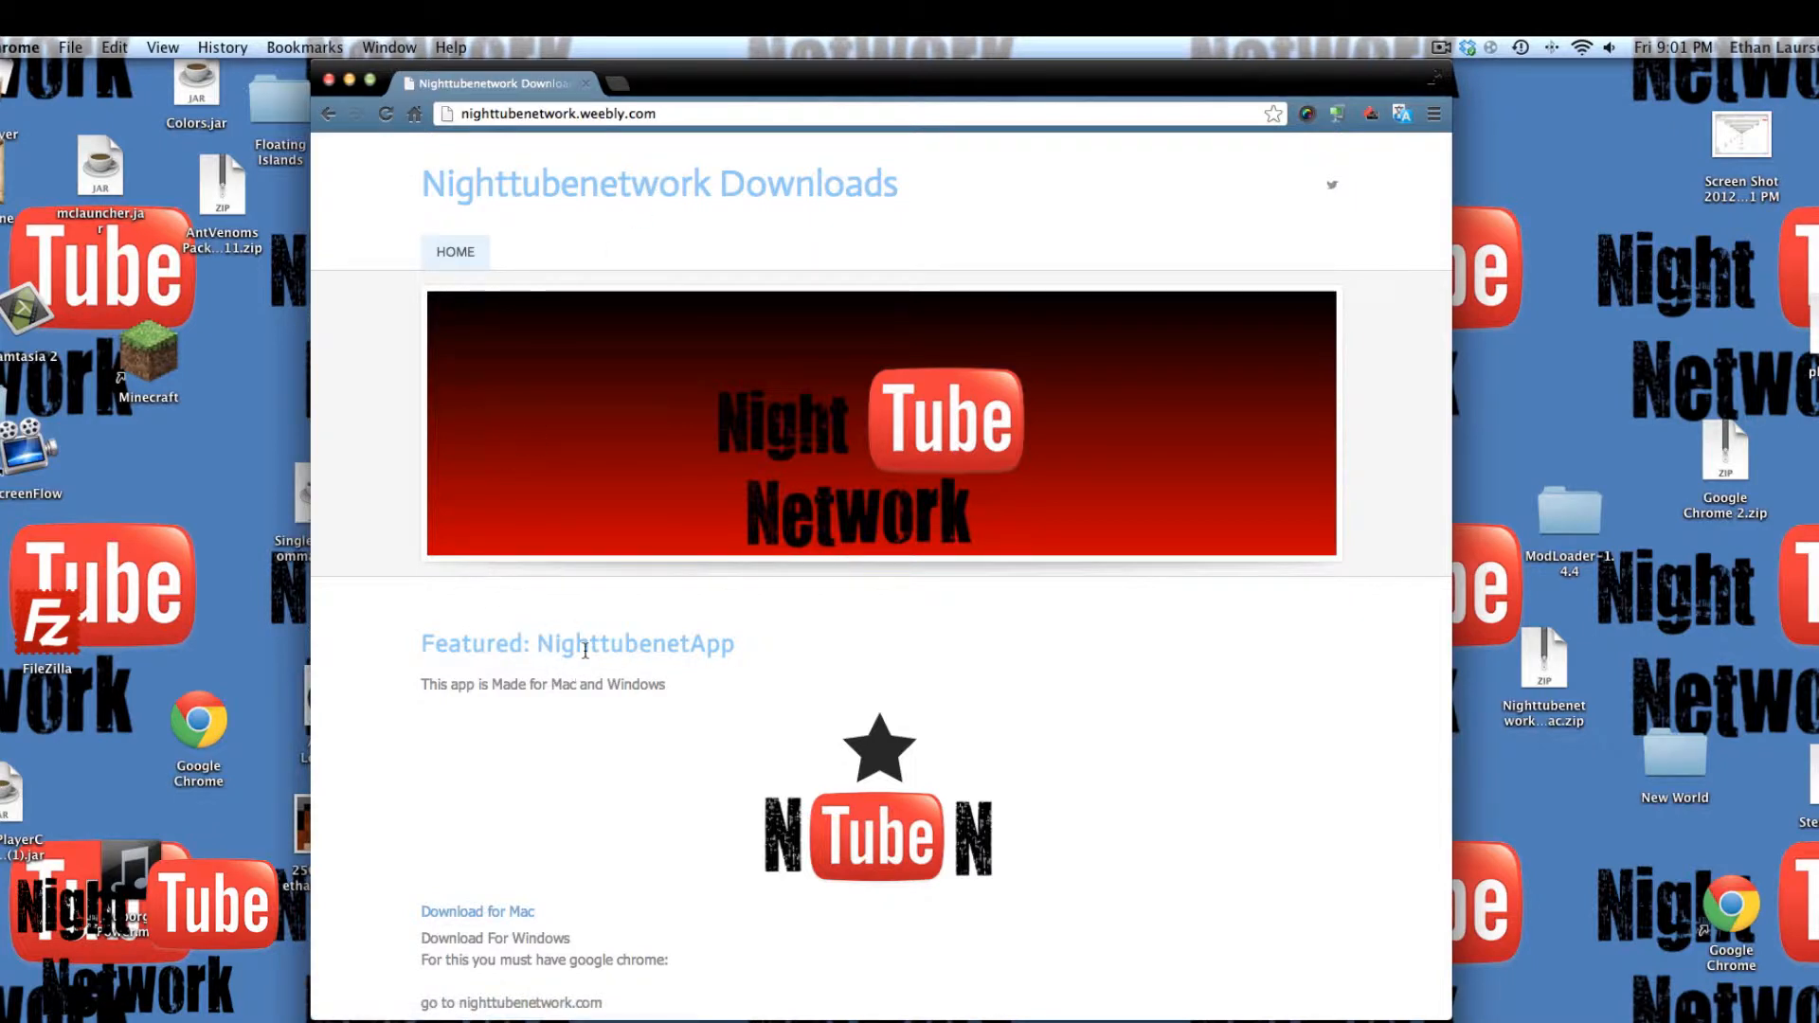
{"action": "scroll", "scroll_direction": "down", "scroll_amount": 3}
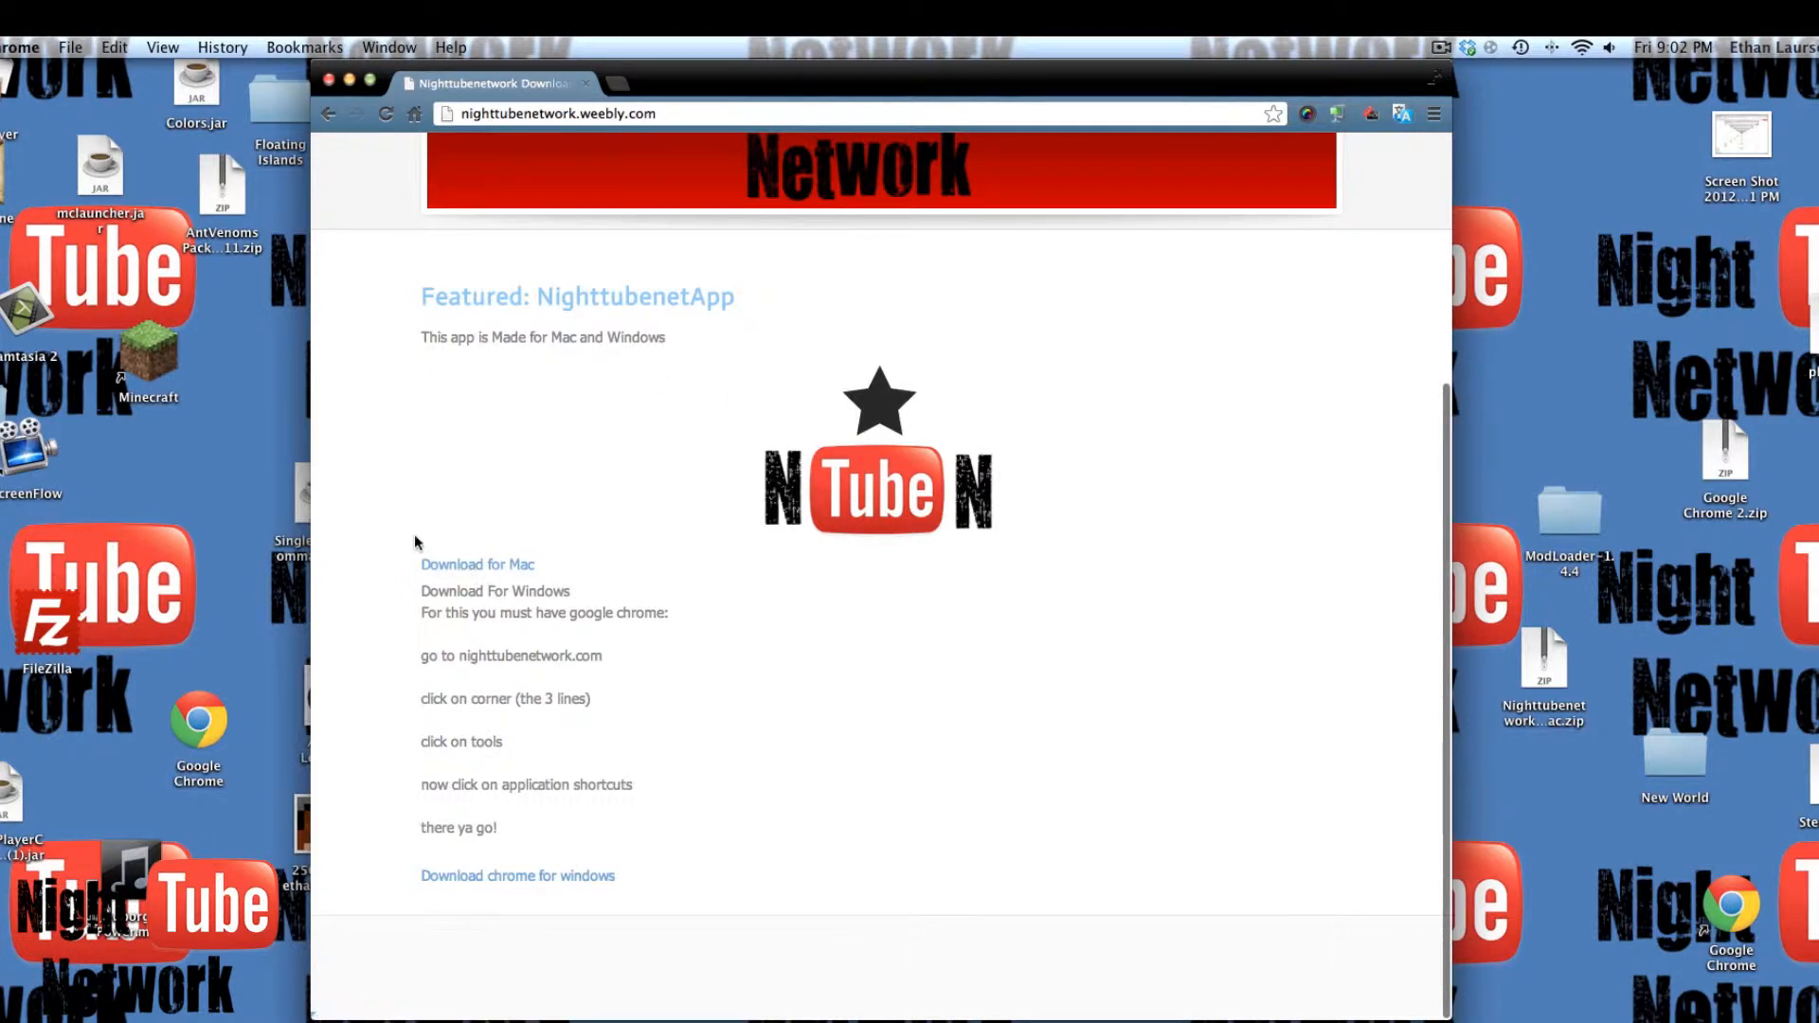
{"action": "mouse_move", "coordinate": [529, 379]}
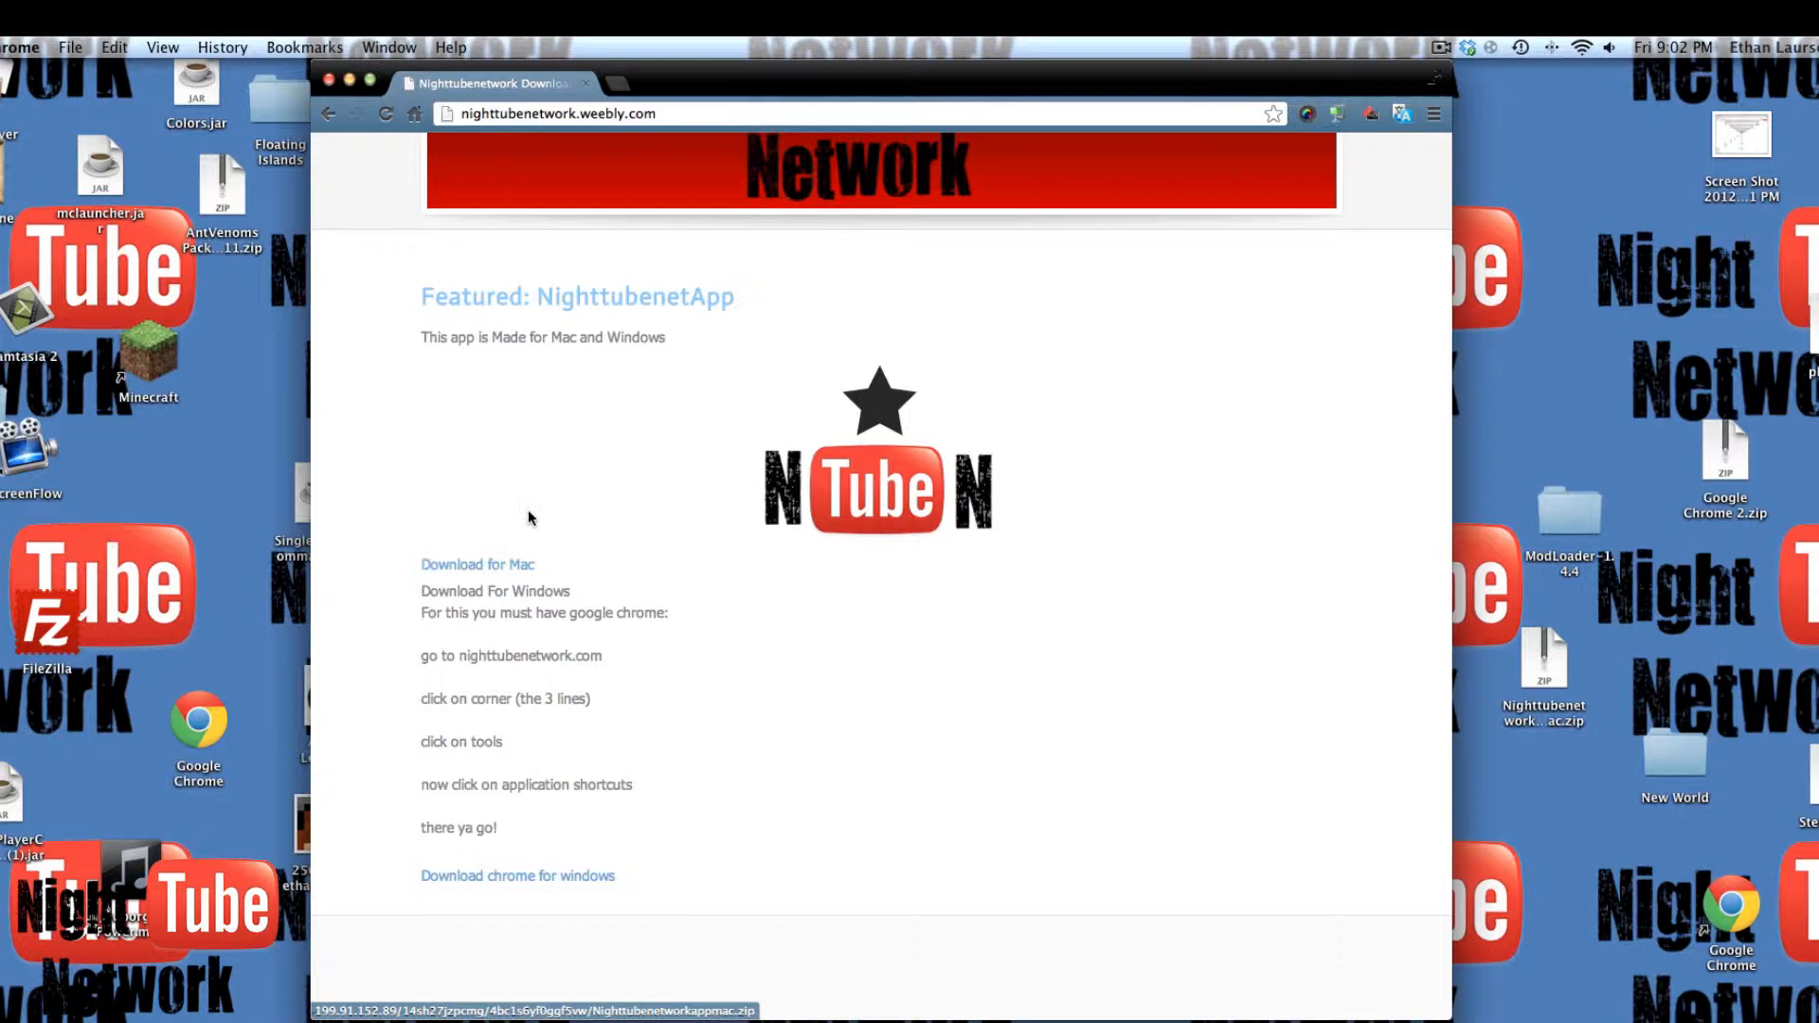
- Download the Mac version of NighttubenetApp to the desktop
{"action": "left_click", "coordinate": [476, 563]}
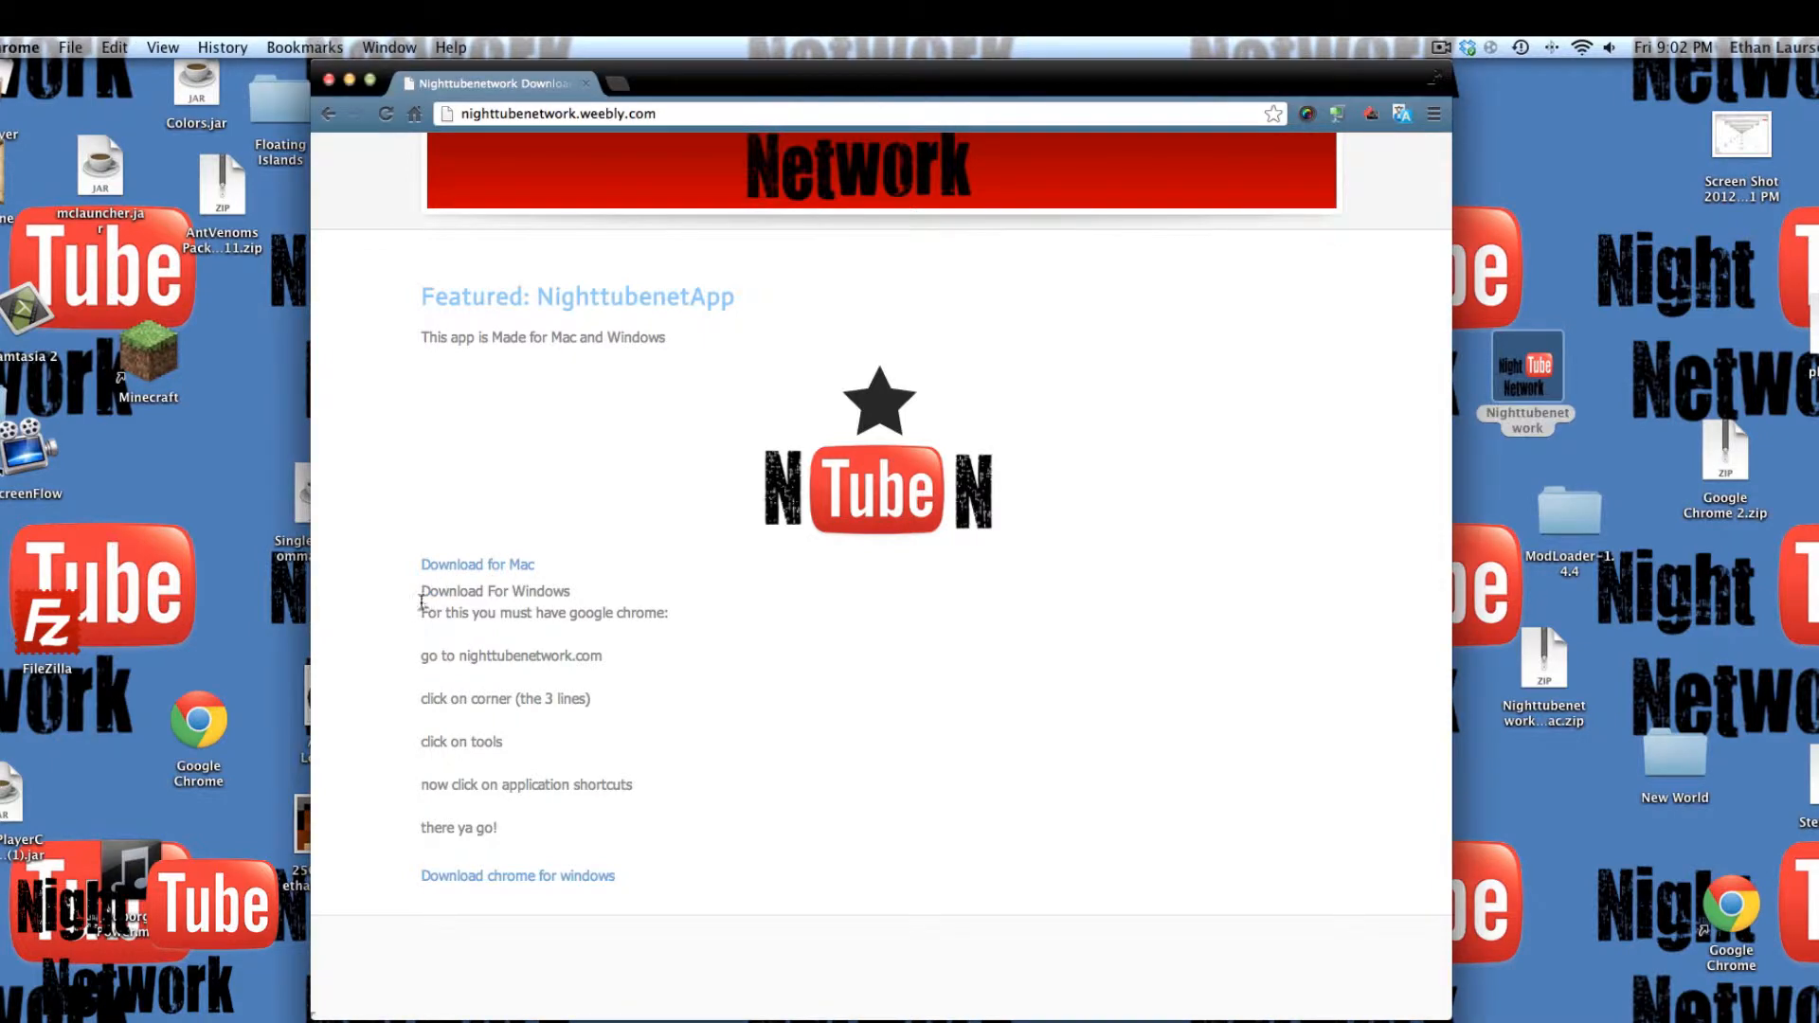
- Select the 'go to nighttubenetwork.com' Windows instruction line
{"action": "left_click_drag", "start_coordinate": [419, 613], "coordinate": [667, 612]}
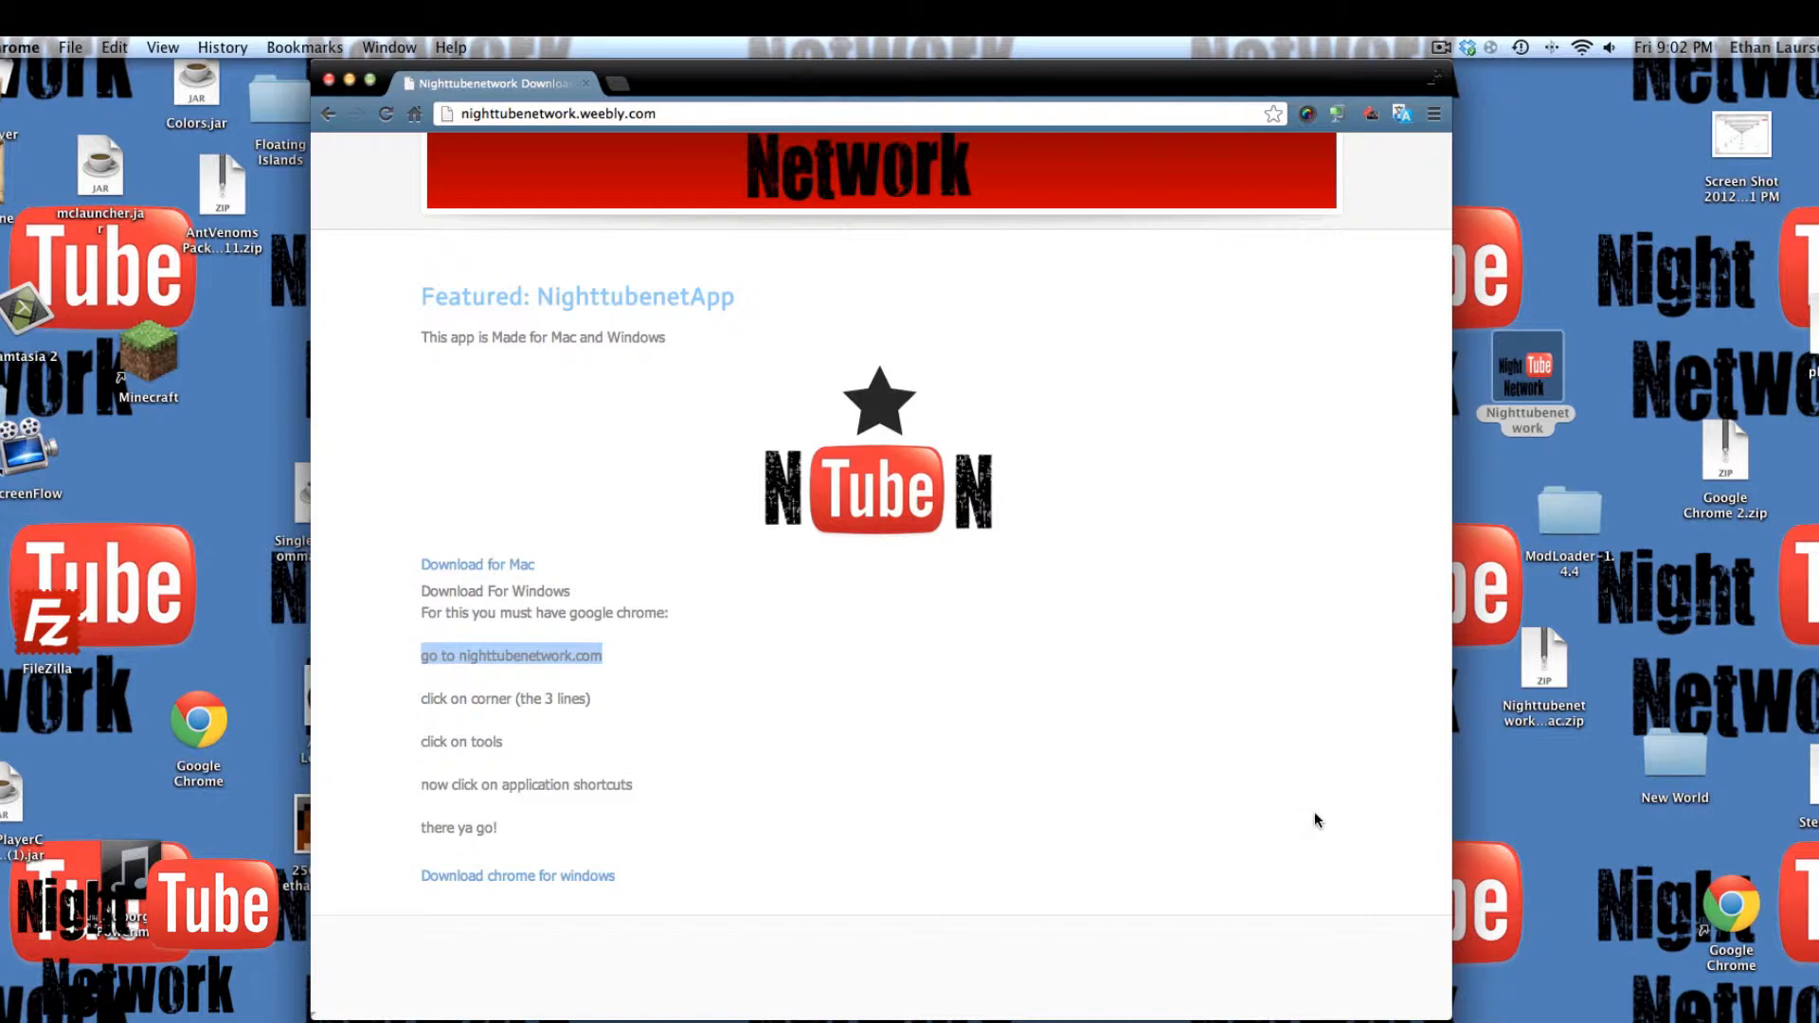
{"action": "mouse_move", "coordinate": [719, 720]}
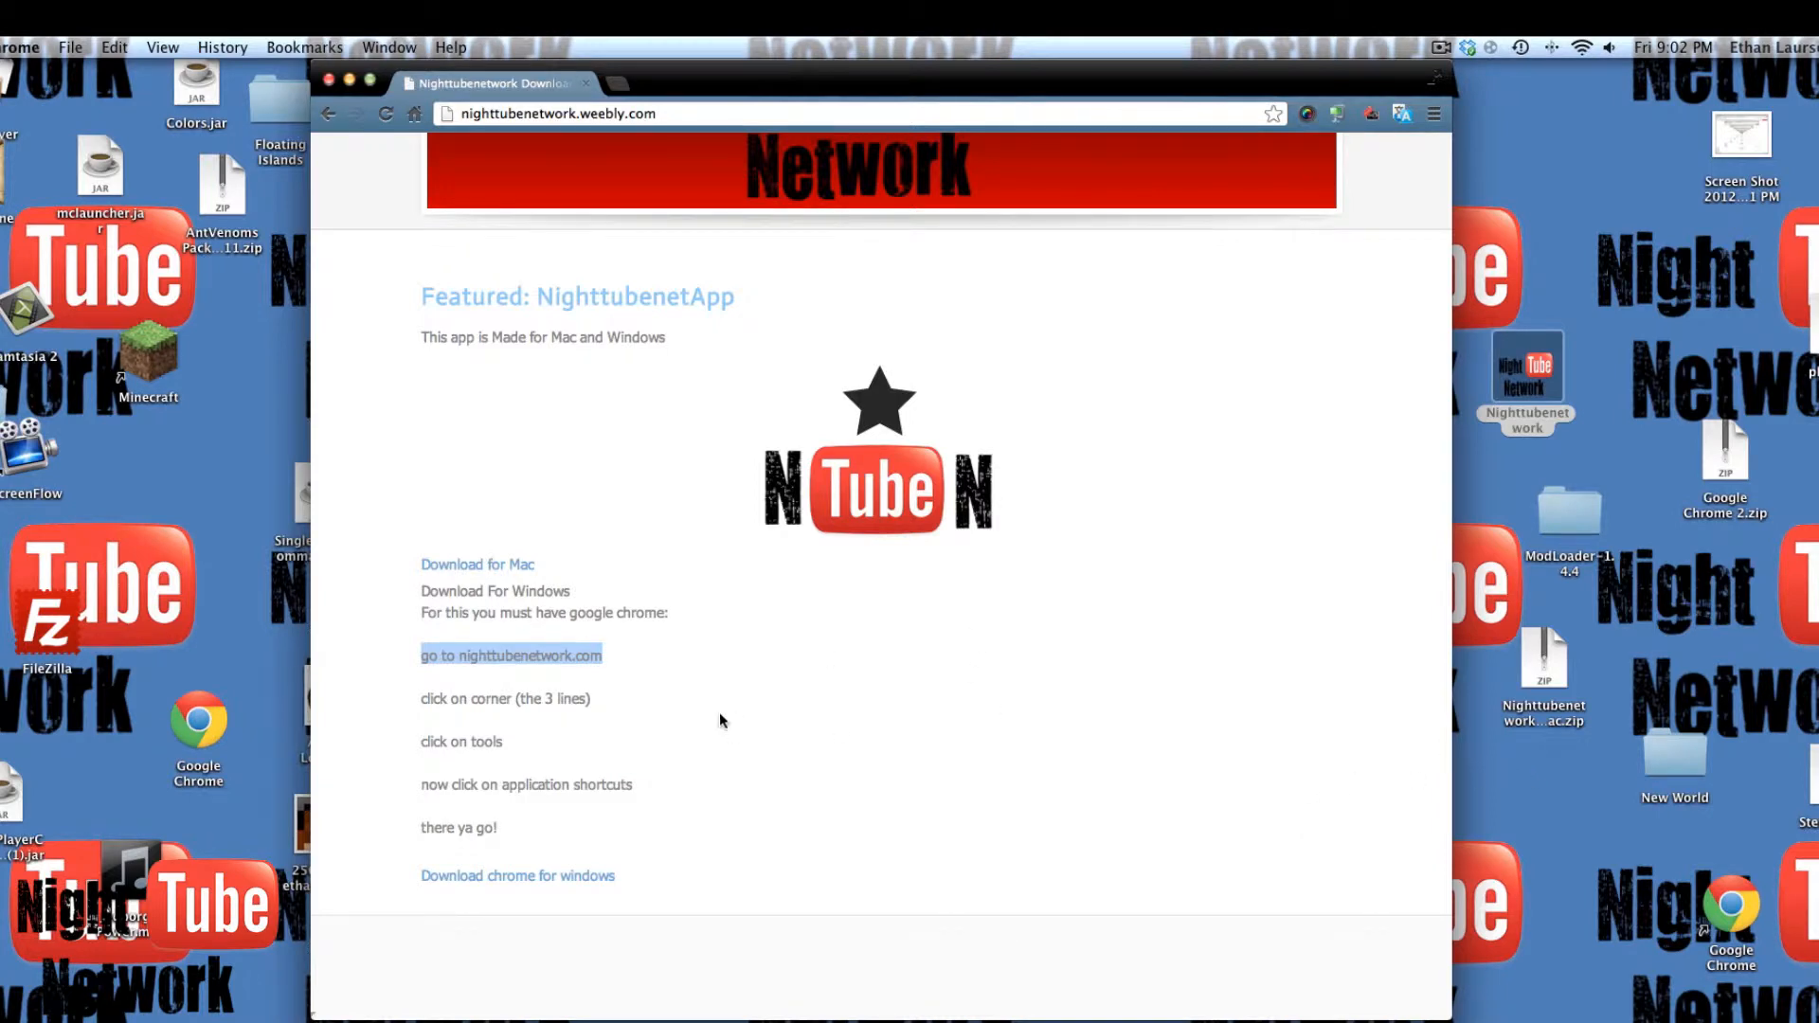
{"action": "mouse_move", "coordinate": [1075, 796]}
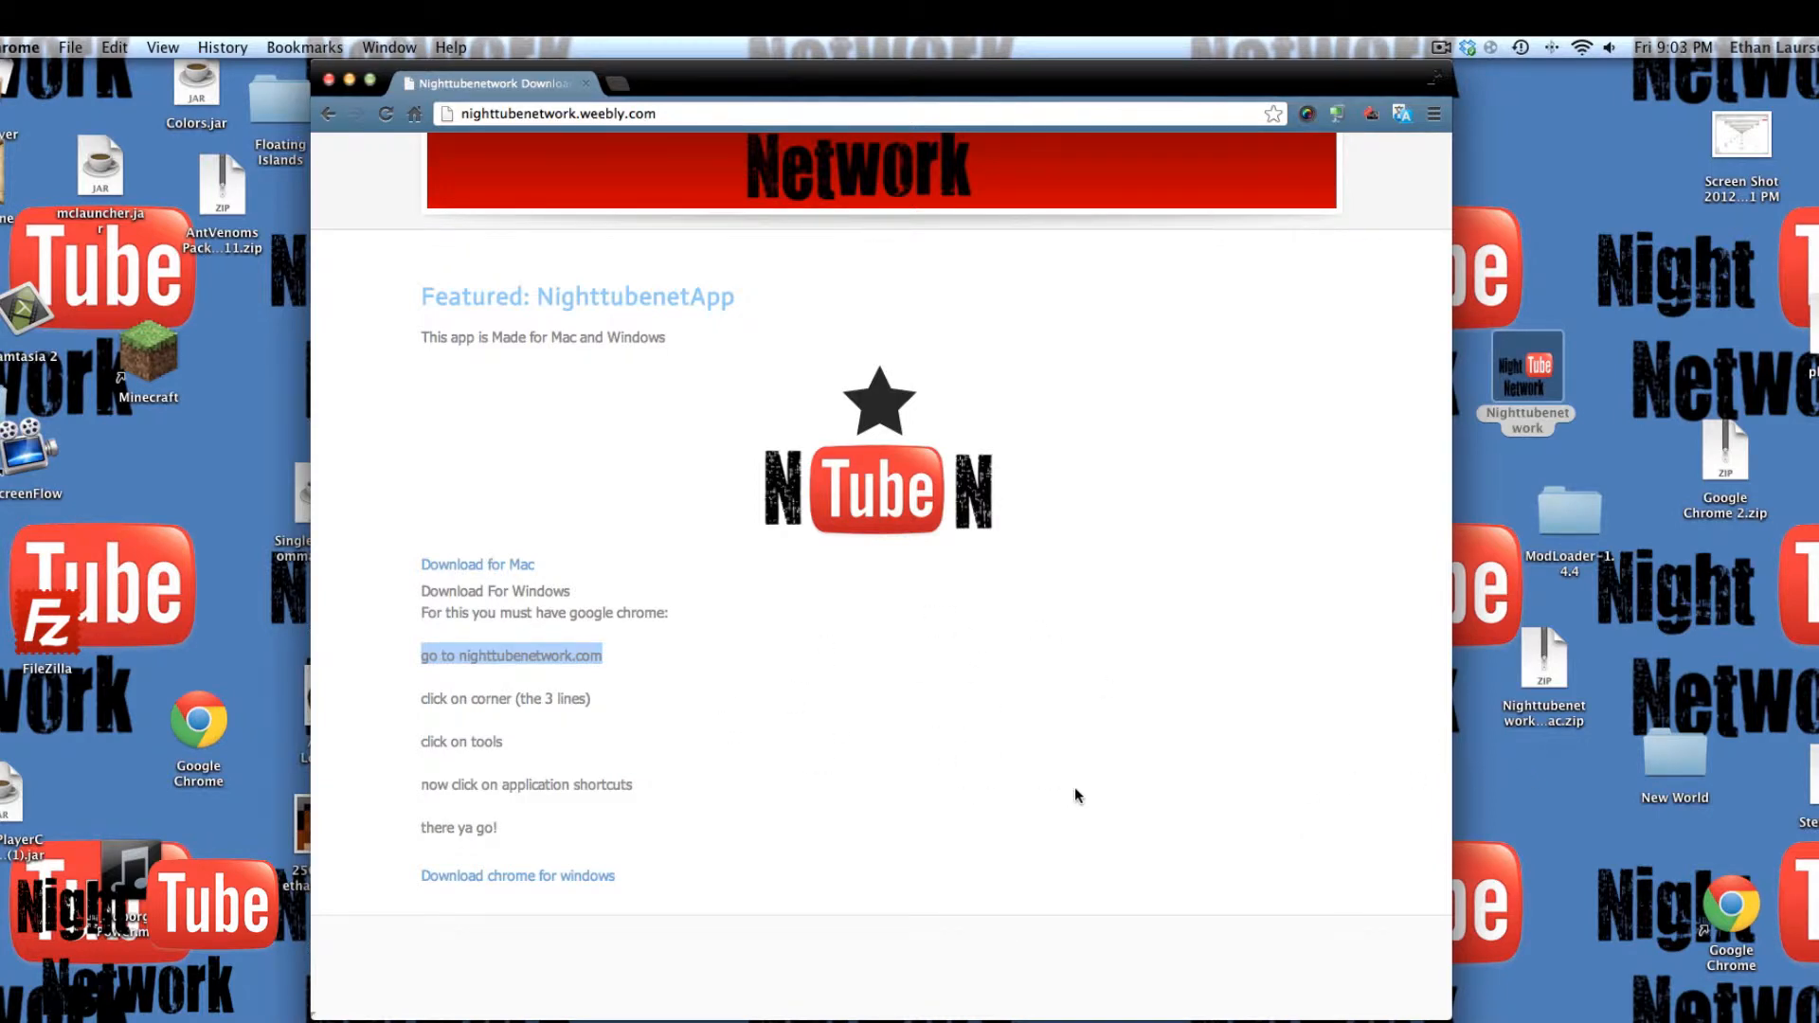
{"action": "mouse_move", "coordinate": [708, 388]}
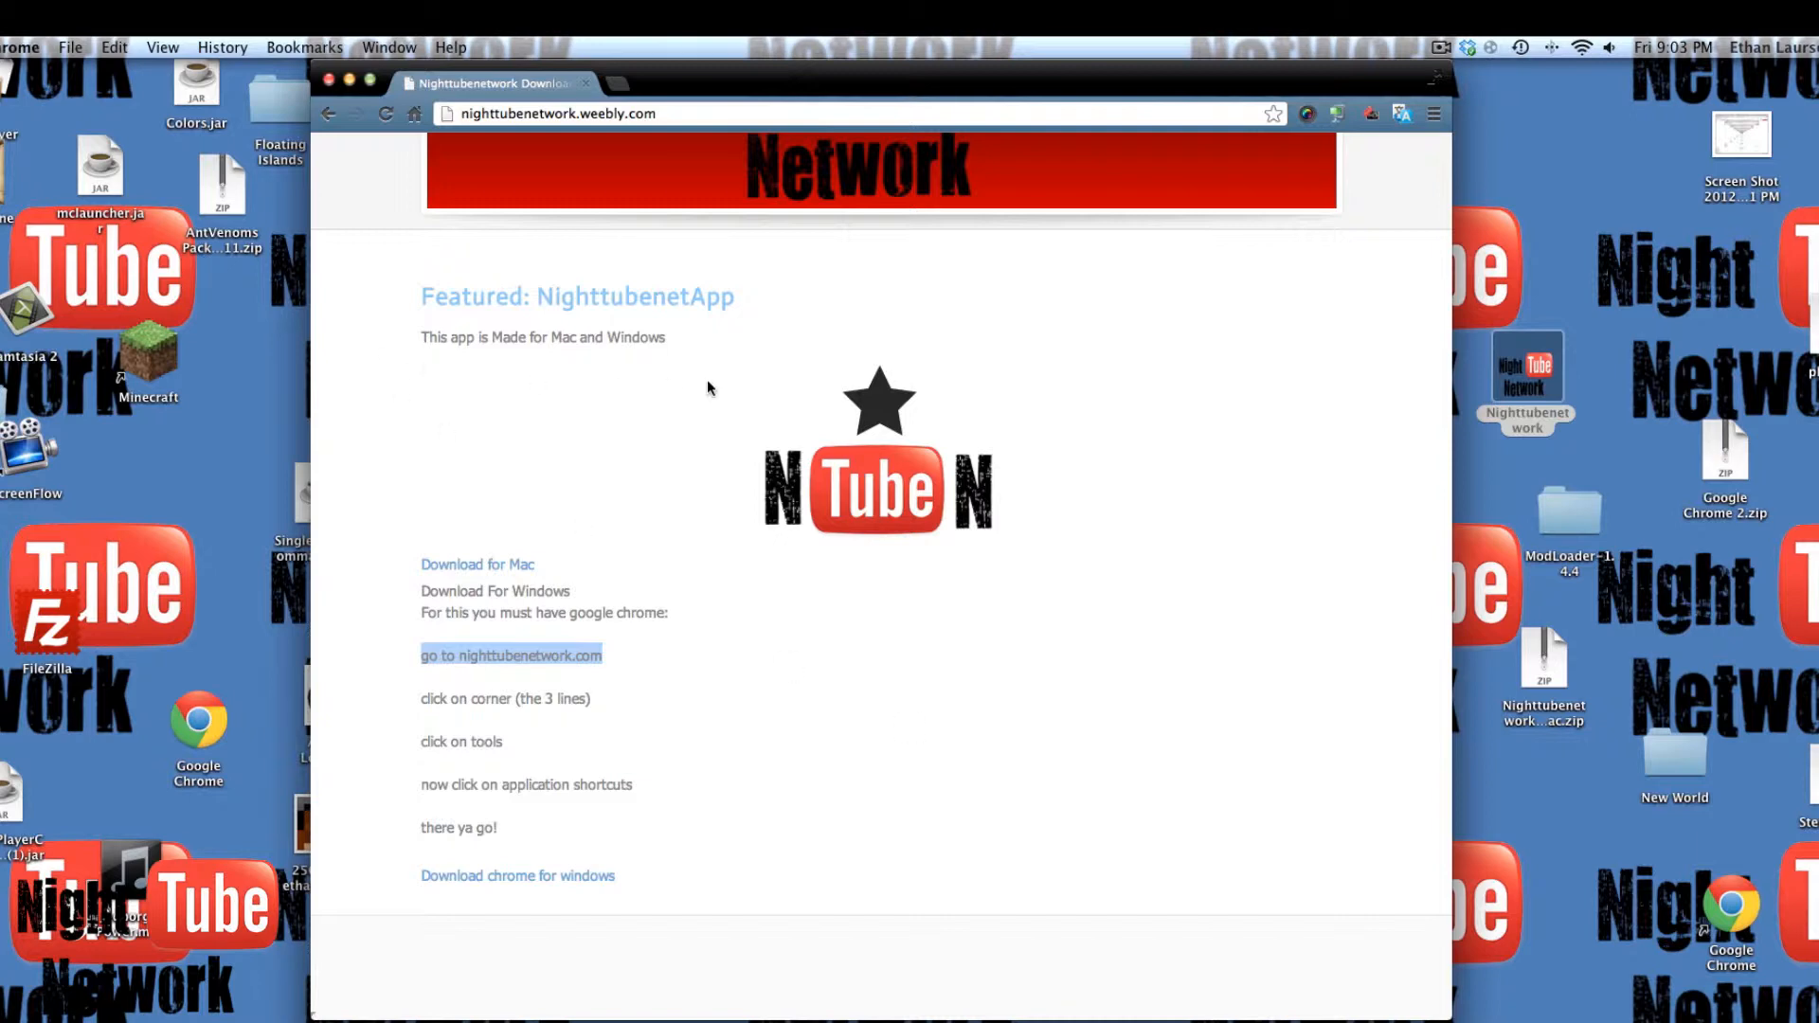
{"action": "mouse_move", "coordinate": [702, 421]}
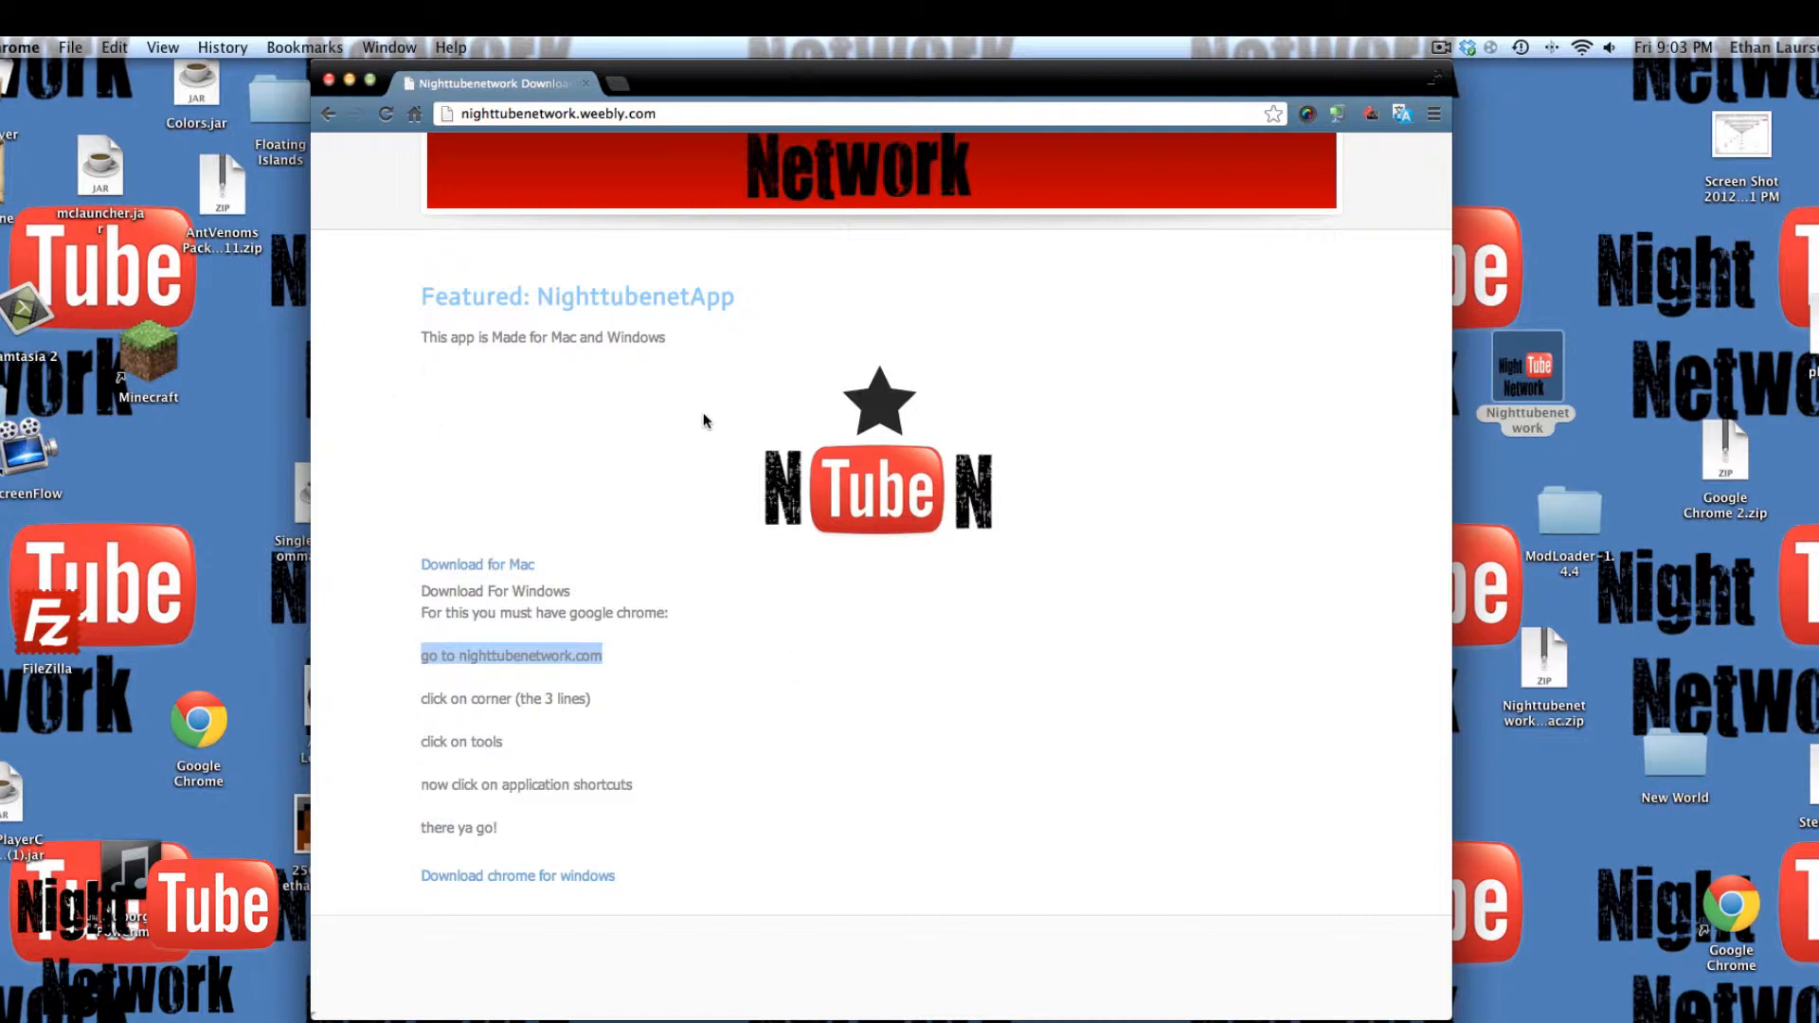
{"action": "mouse_move", "coordinate": [699, 420]}
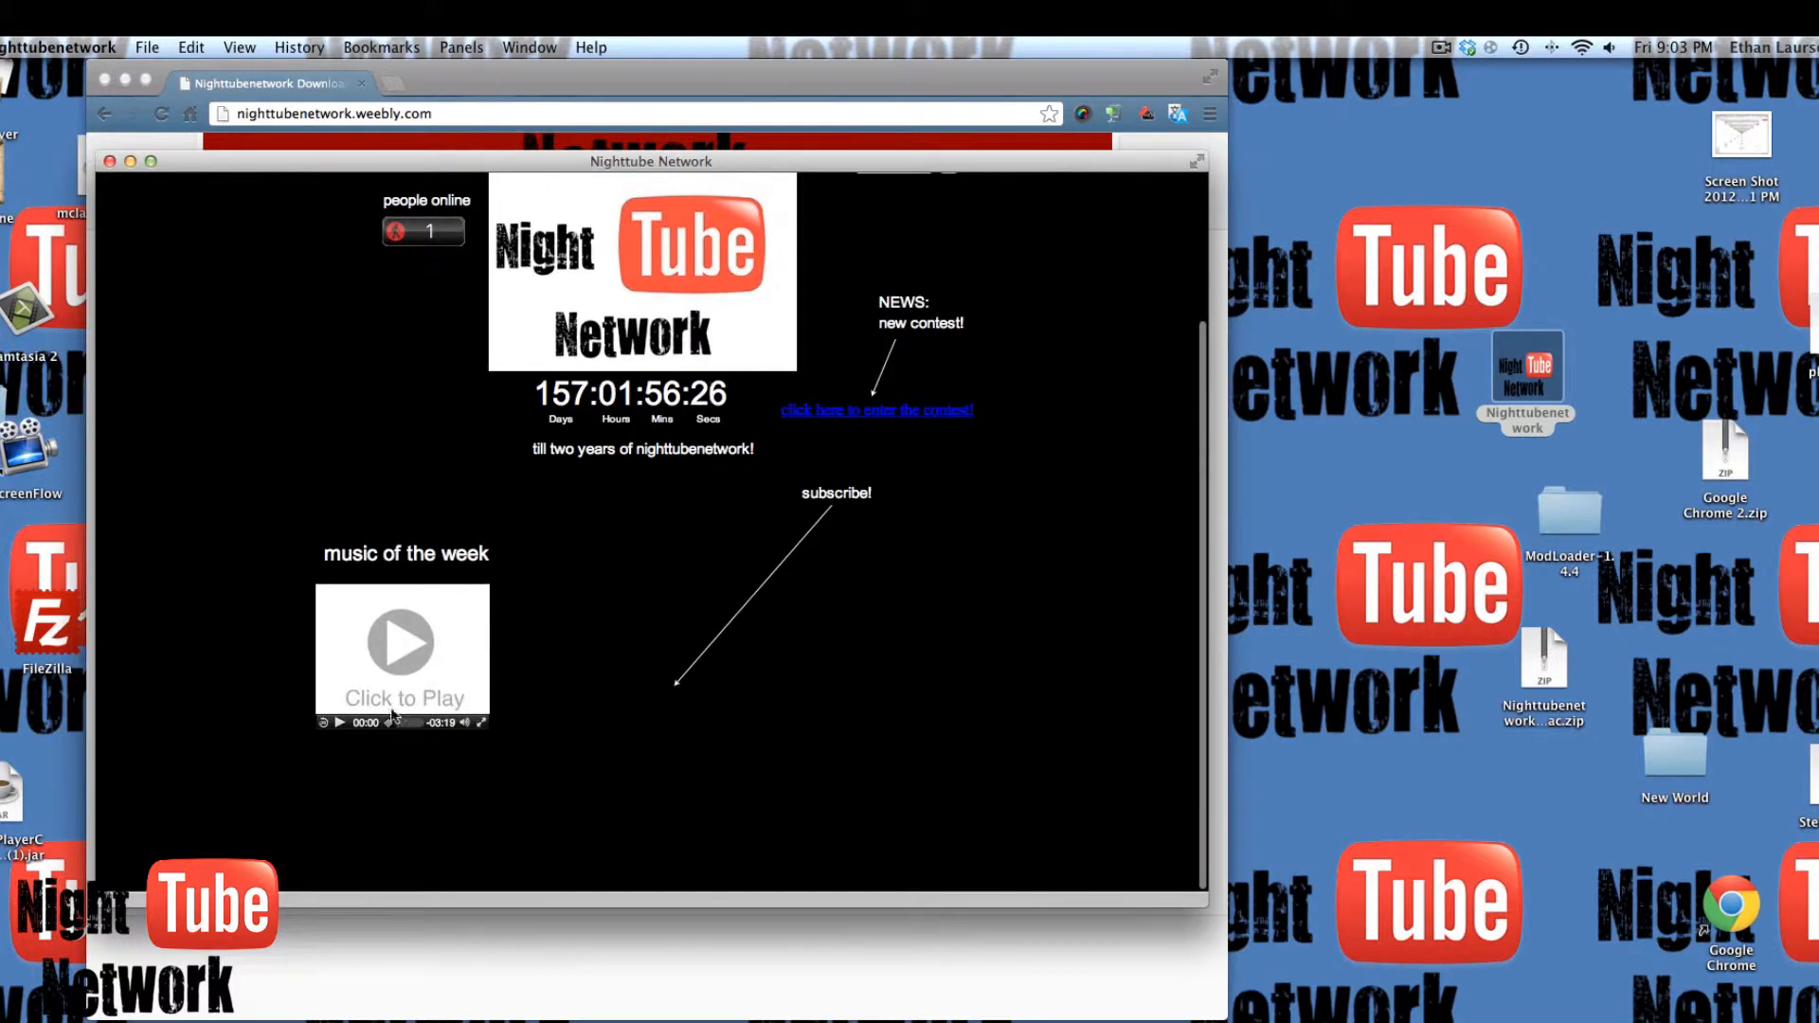
- Launch the Nighttubenetwork app and scroll its Welcome page with countdown and news
{"action": "left_click", "coordinate": [341, 723]}
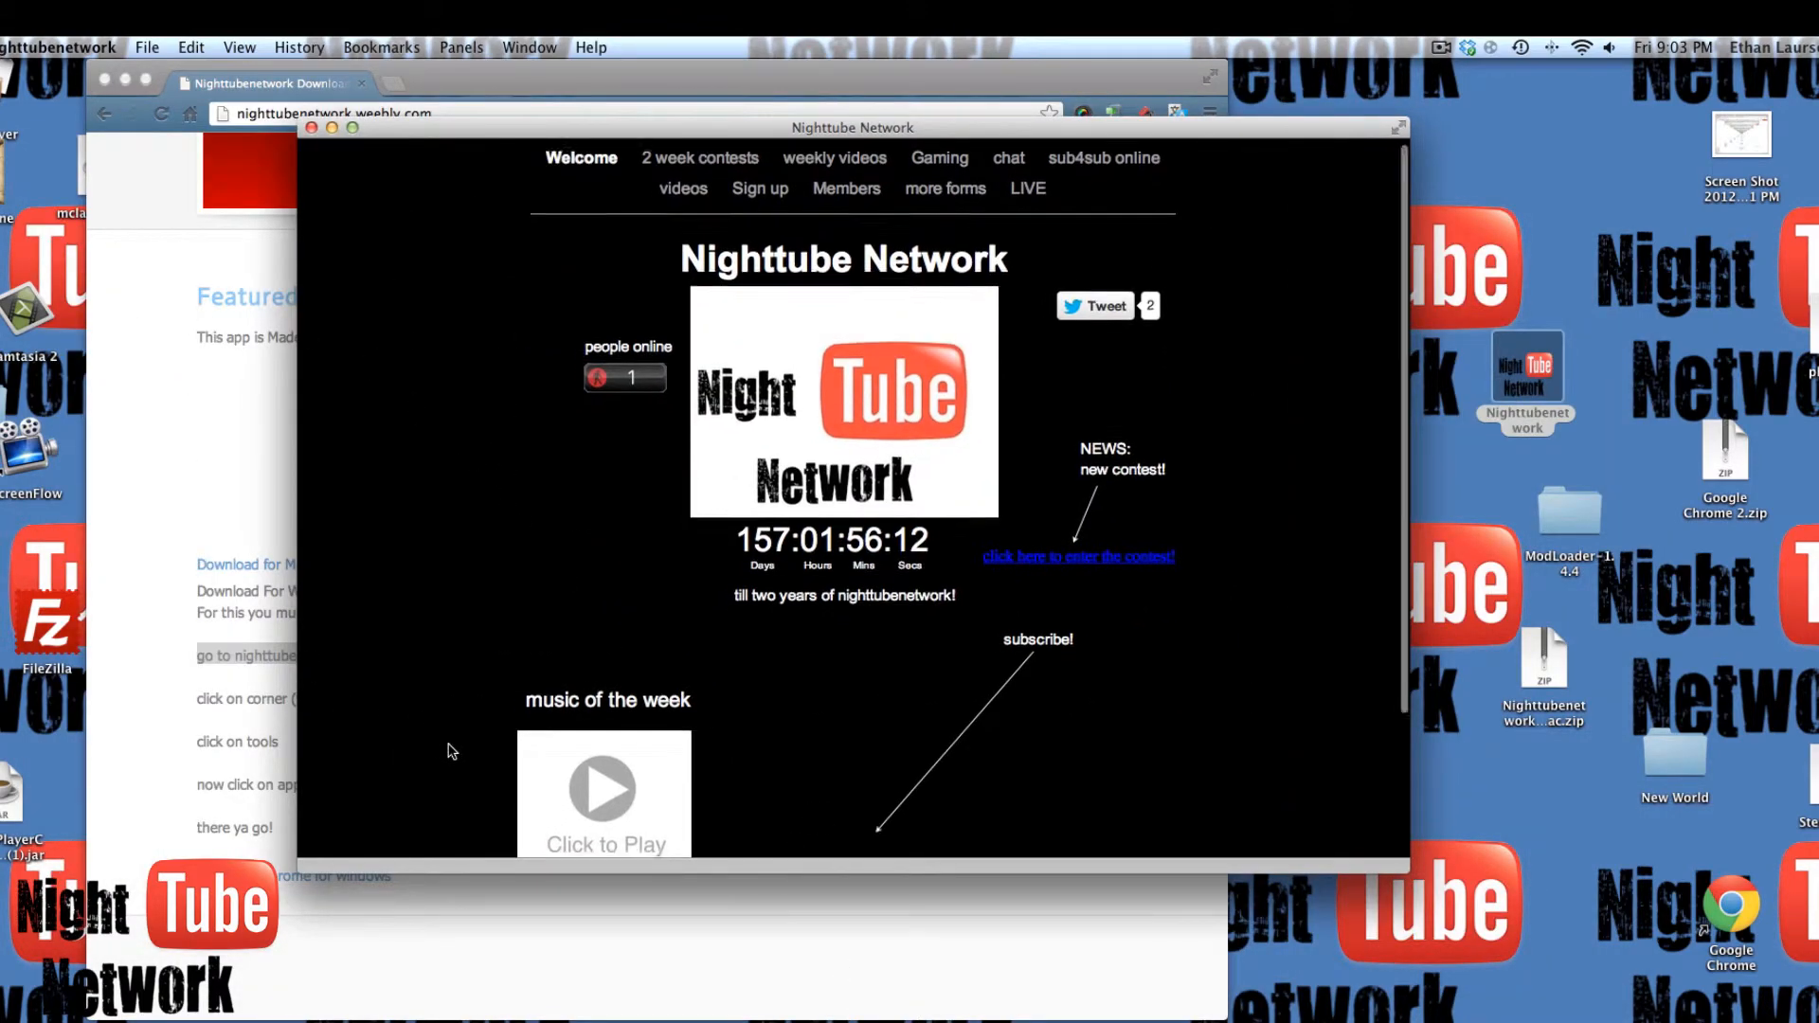
{"action": "scroll", "scroll_direction": "down", "scroll_amount": 3}
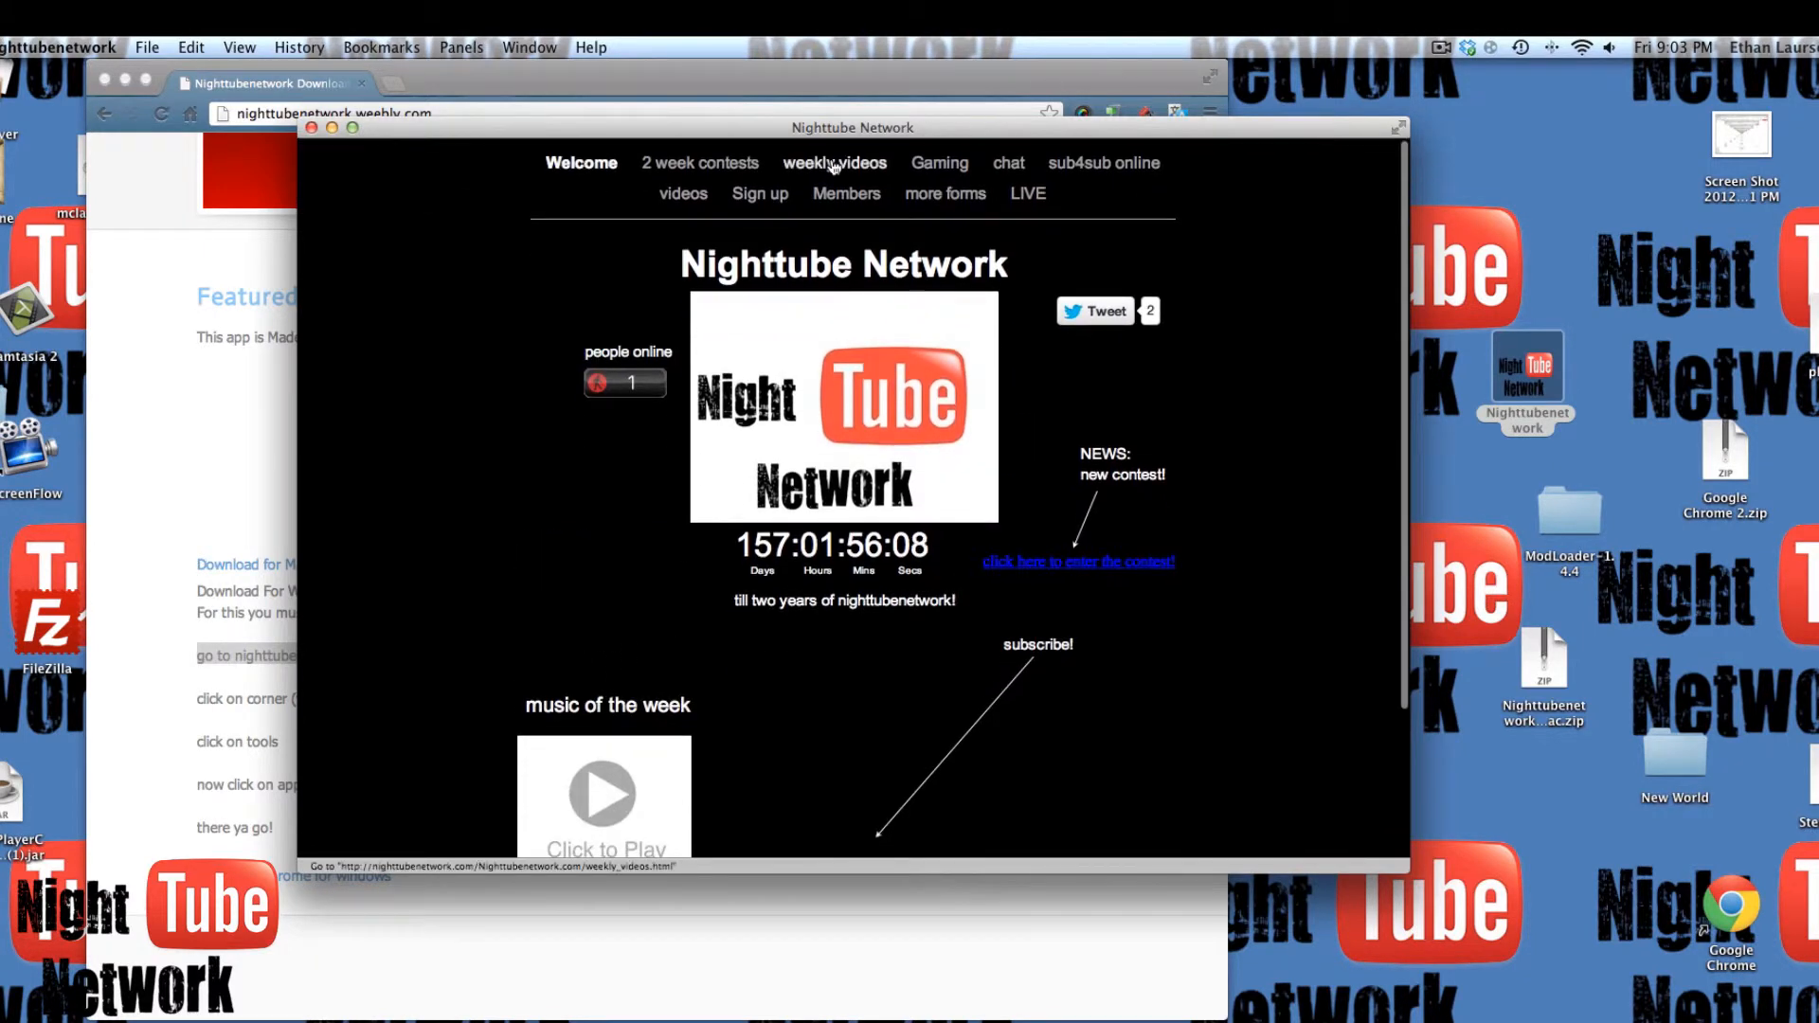
- Browse the LIVE, Sign up and Members pages, then follow 'click here to sign up!'
{"action": "left_click", "coordinate": [1025, 193]}
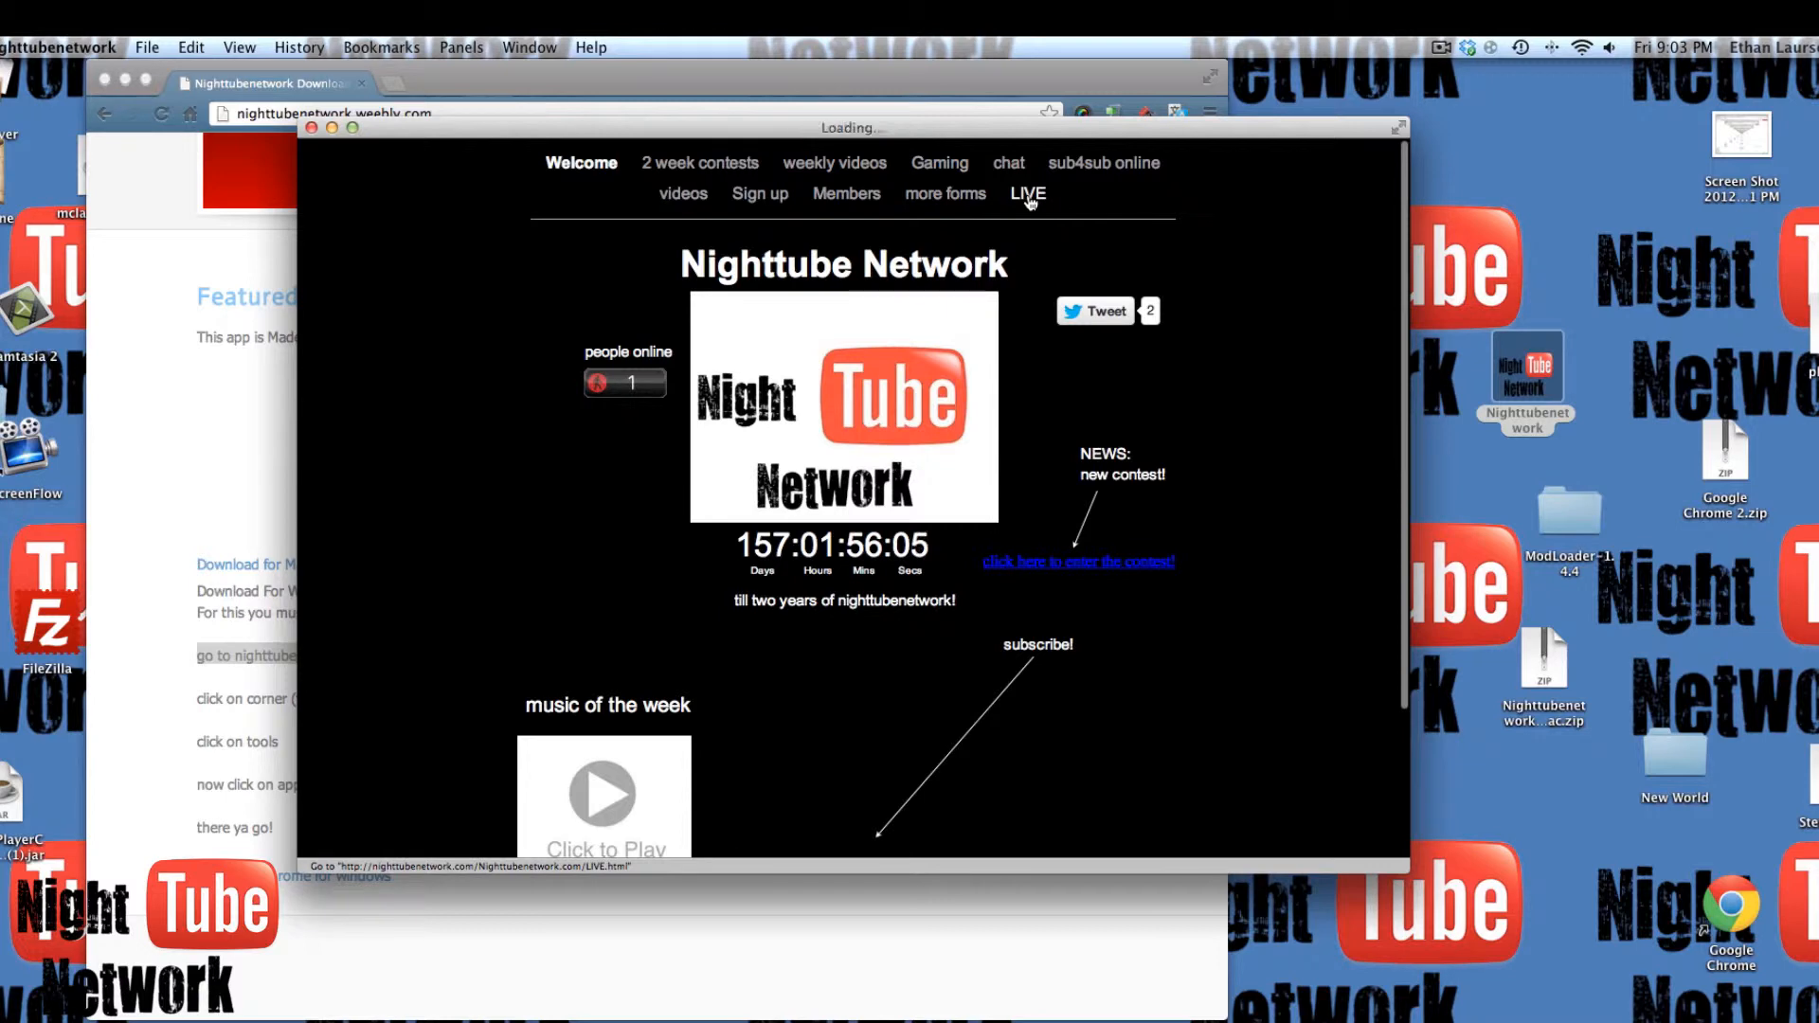
{"action": "left_click", "coordinate": [1024, 193]}
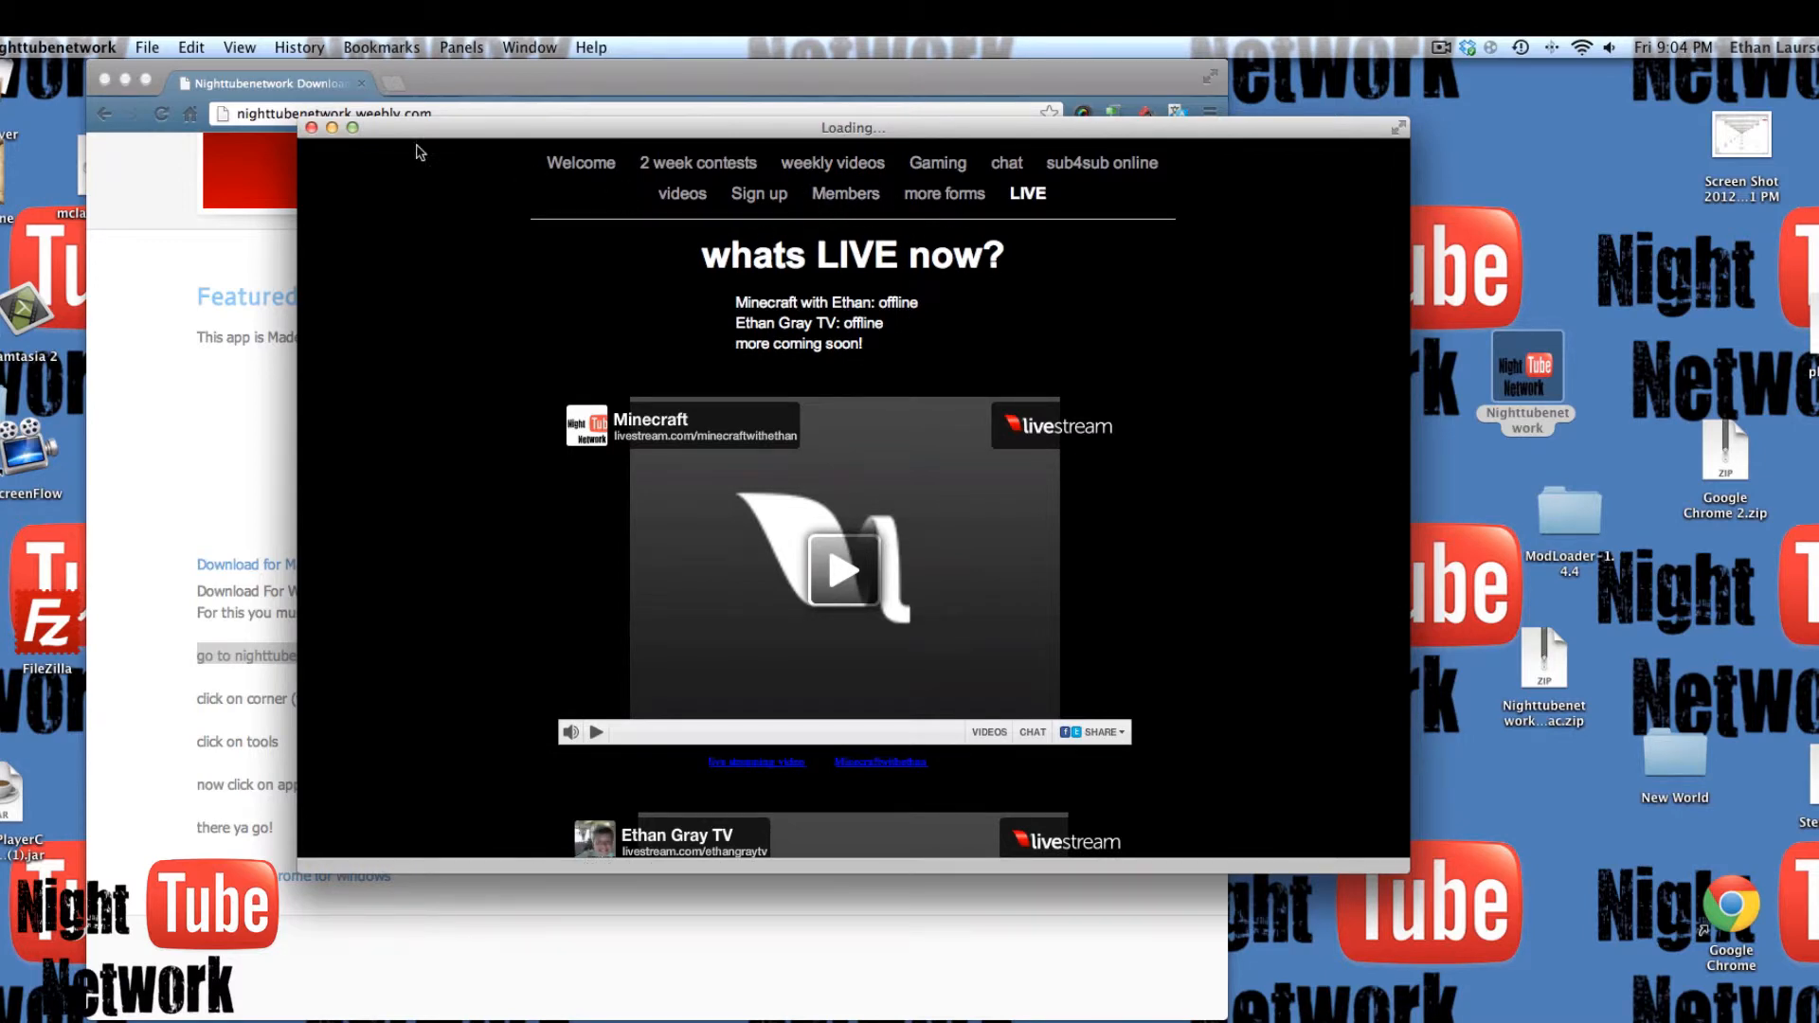
{"action": "mouse_move", "coordinate": [757, 193]}
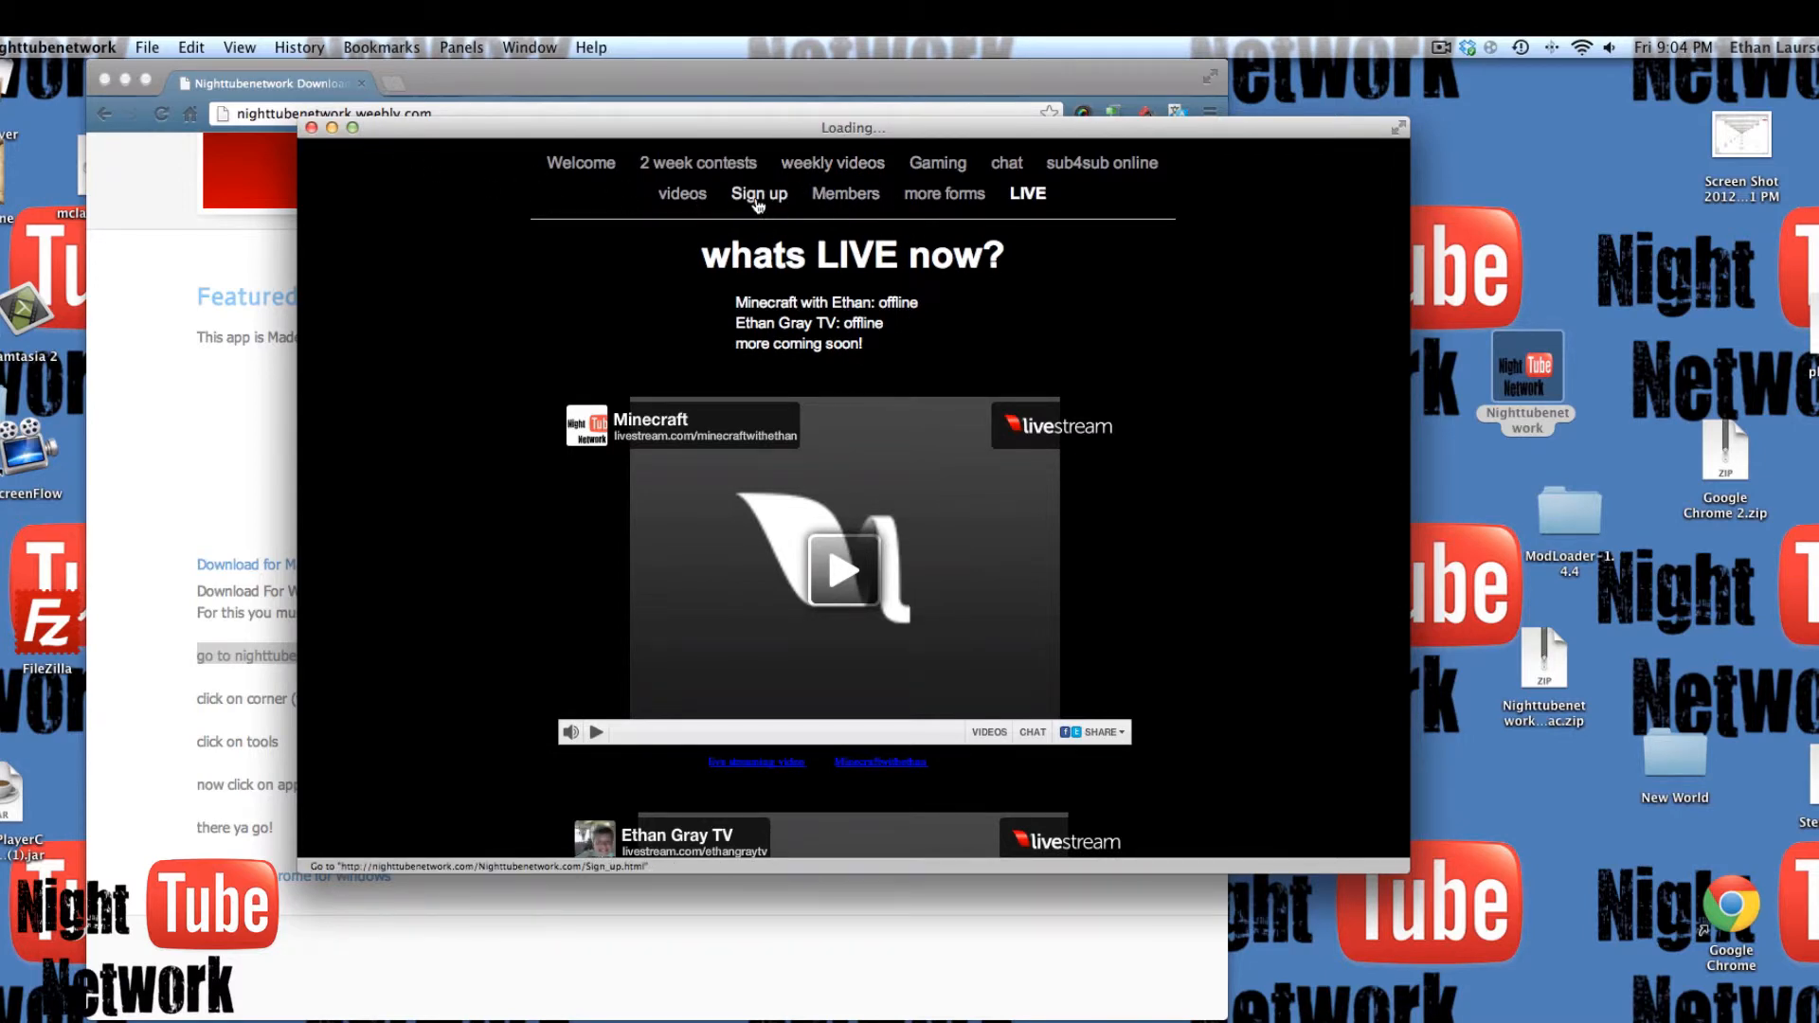
{"action": "left_click", "coordinate": [757, 193]}
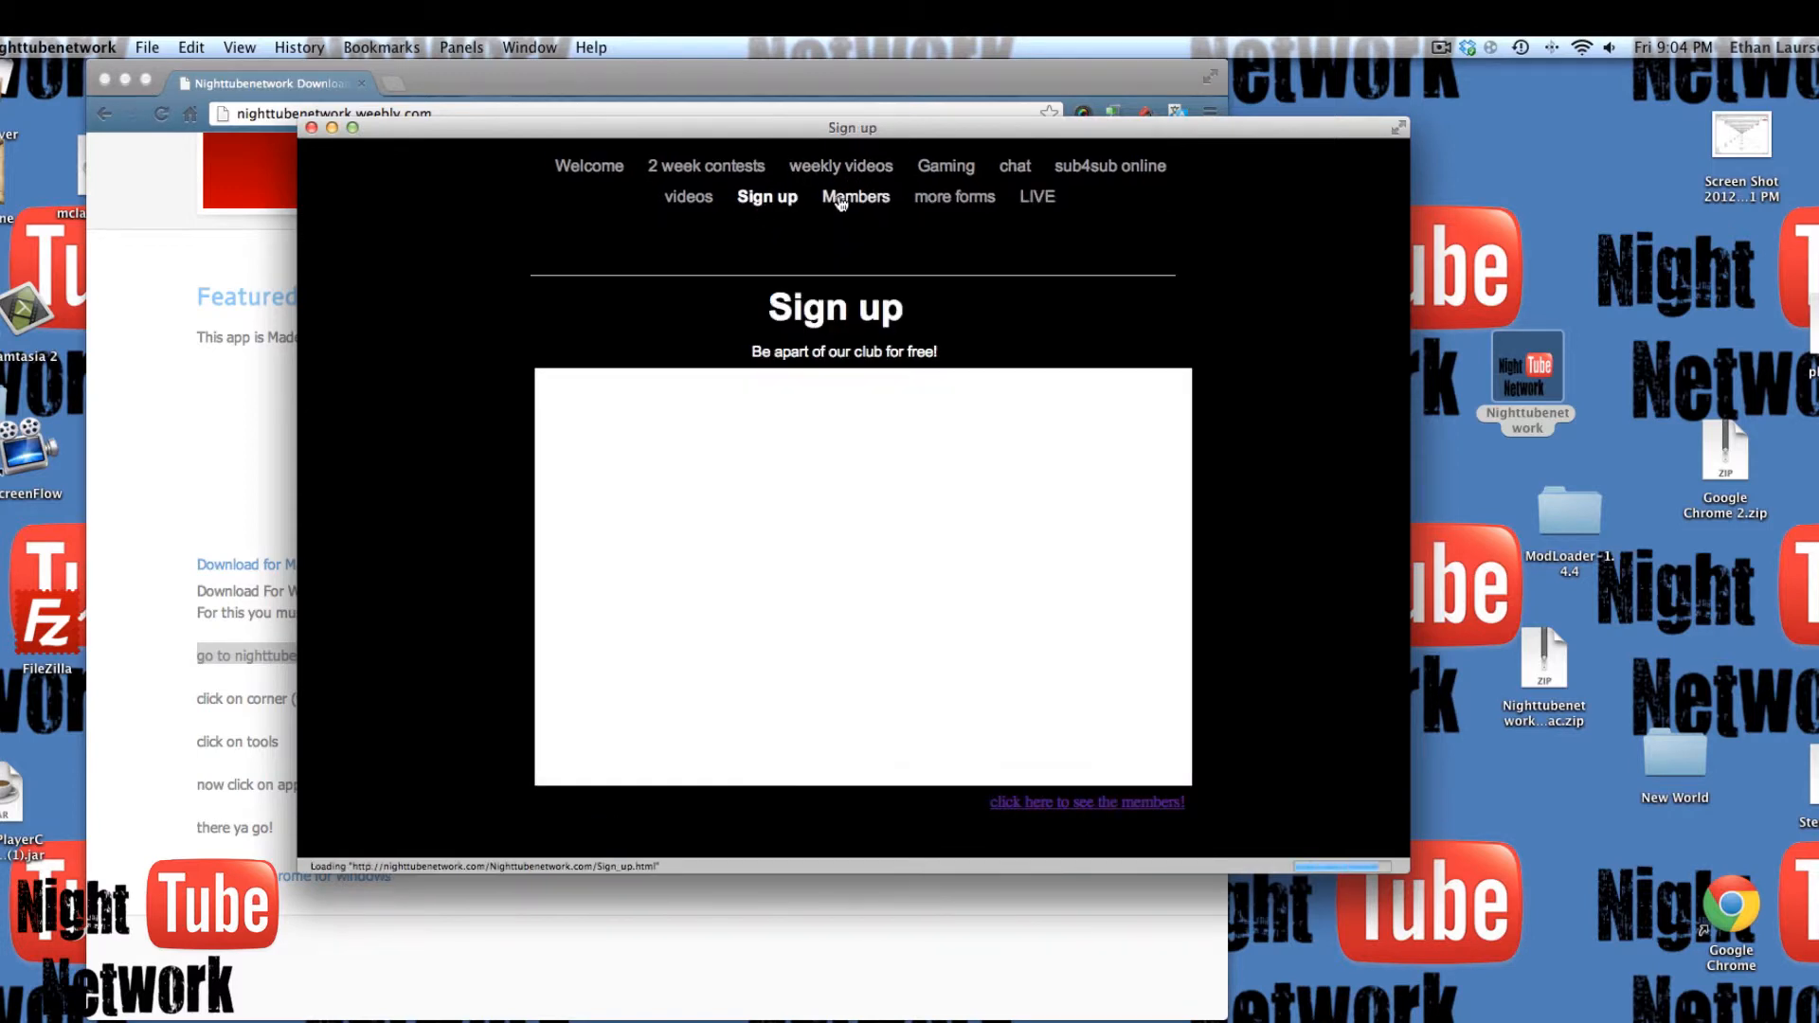
{"action": "left_click", "coordinate": [854, 196]}
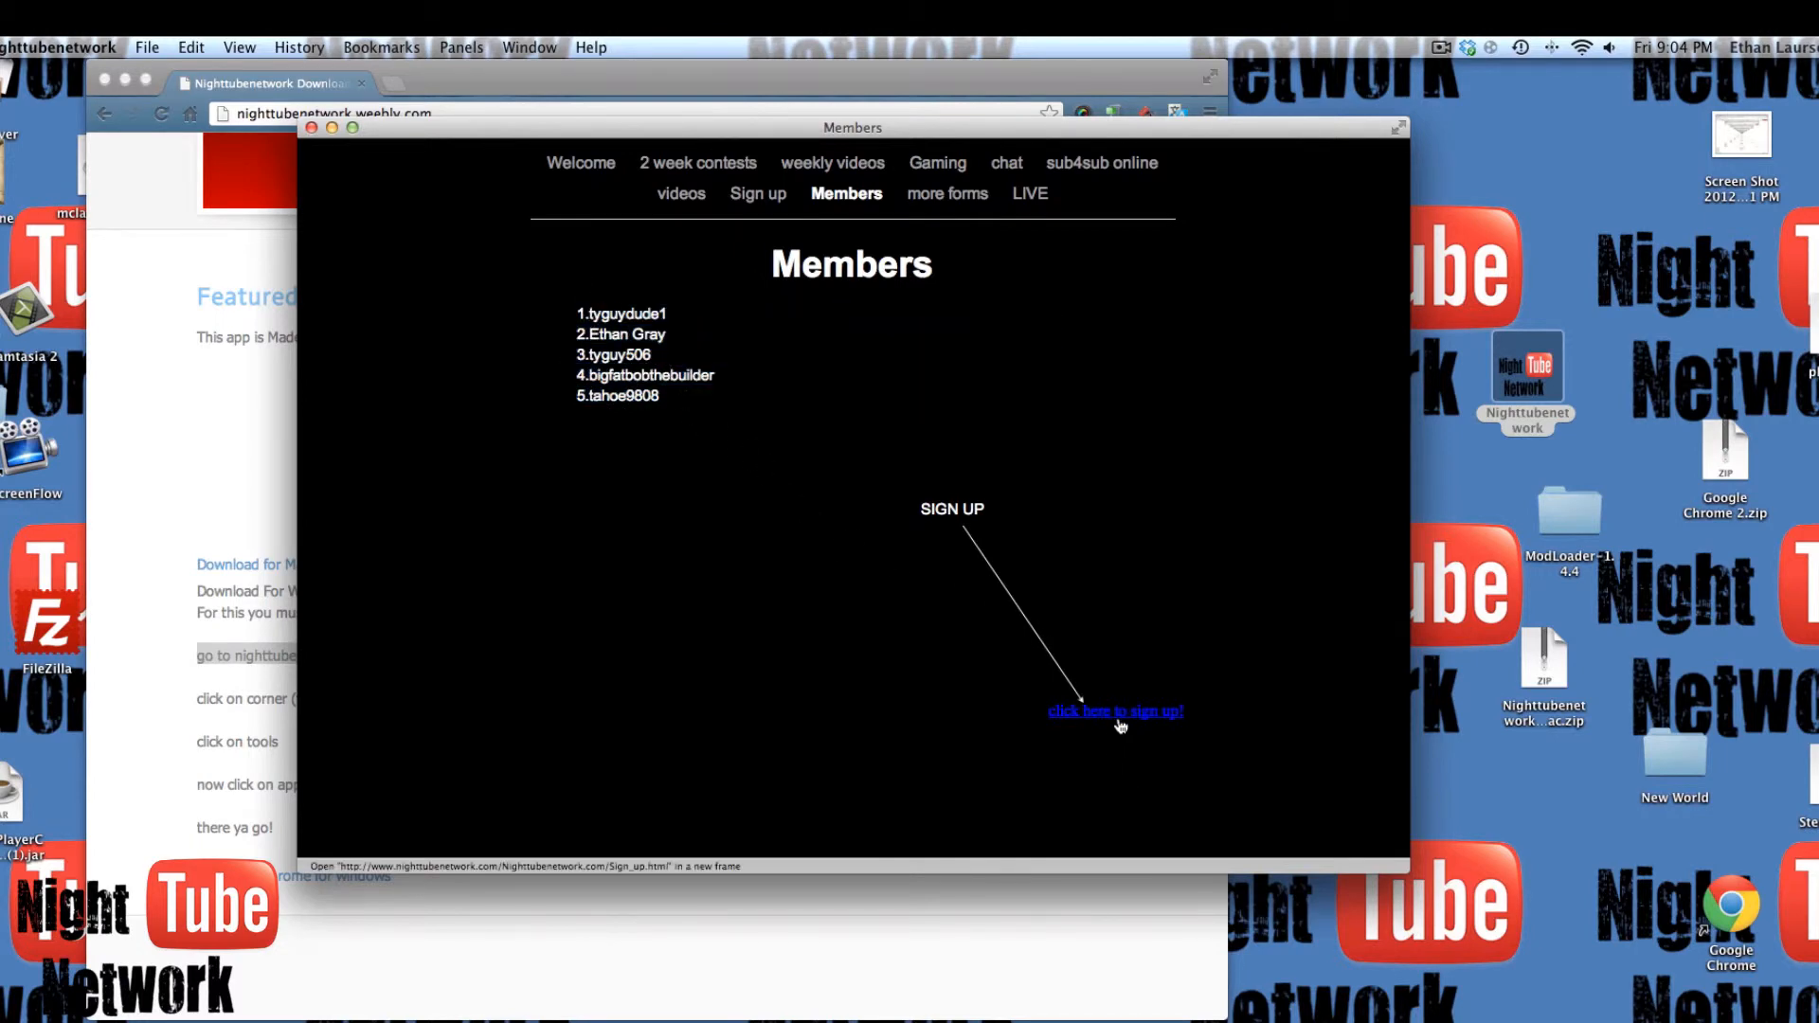
{"action": "left_click", "coordinate": [1114, 711]}
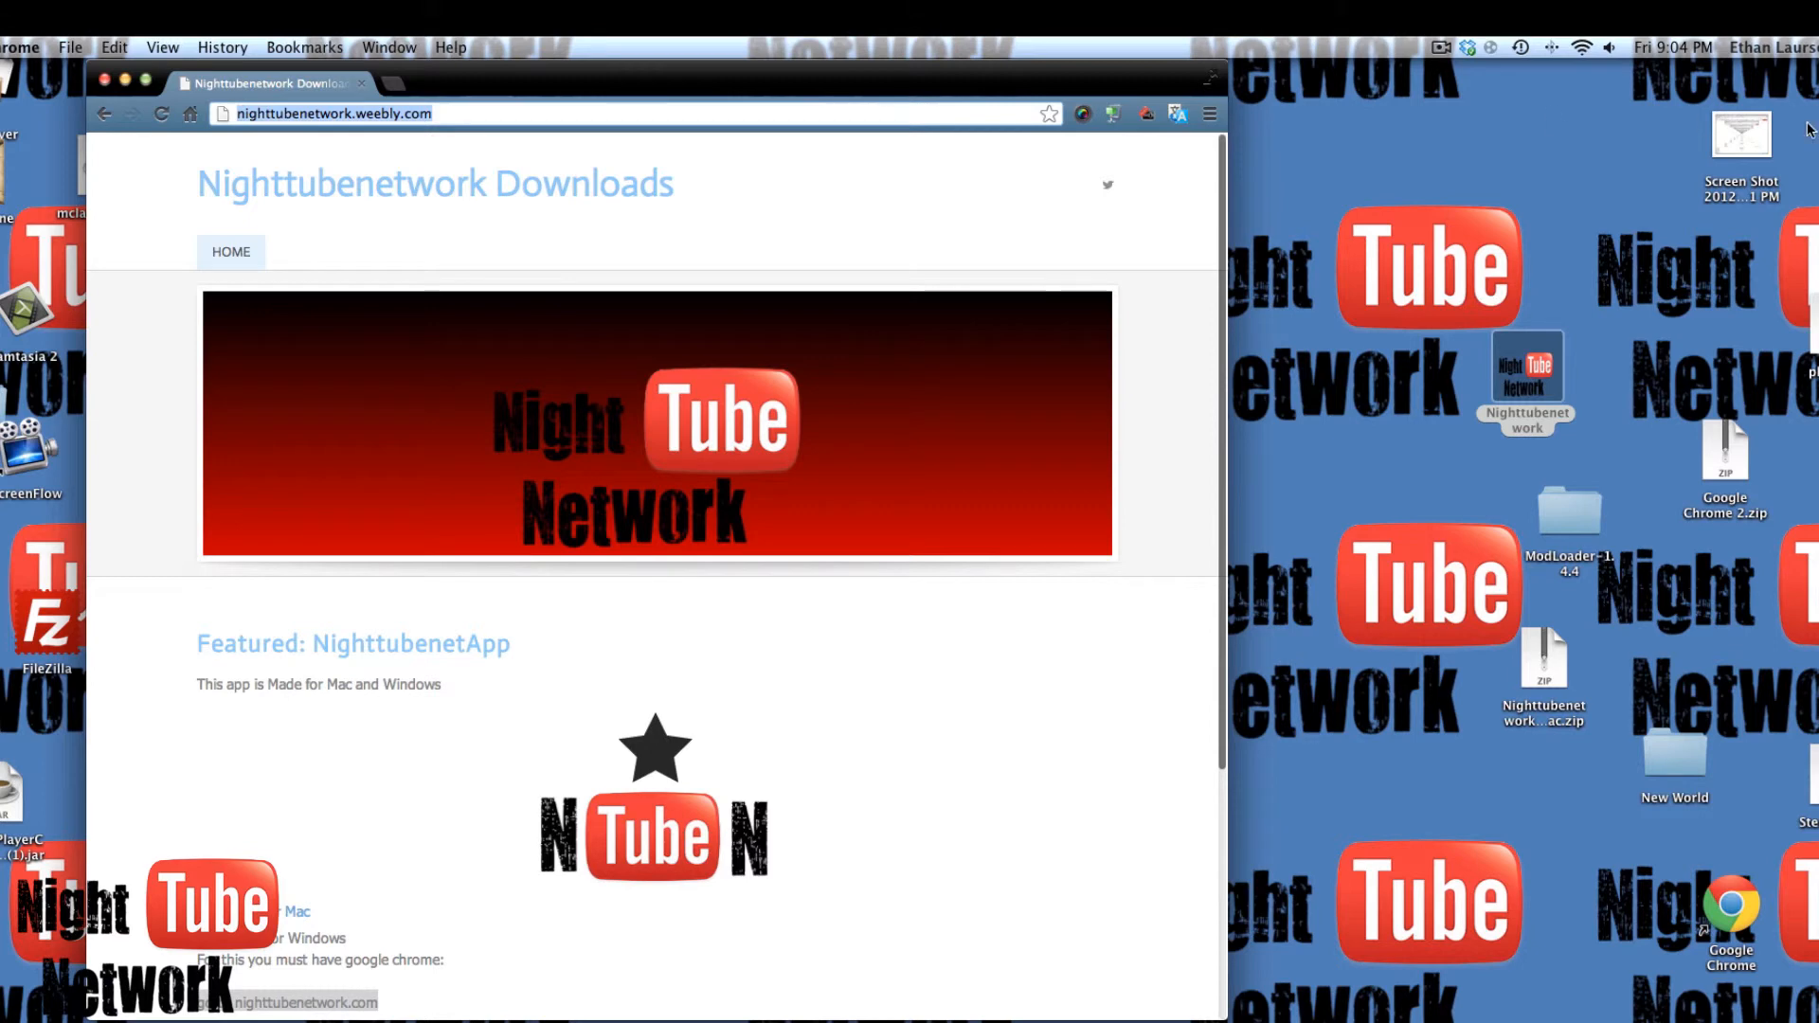
{"action": "mouse_move", "coordinate": [1426, 58]}
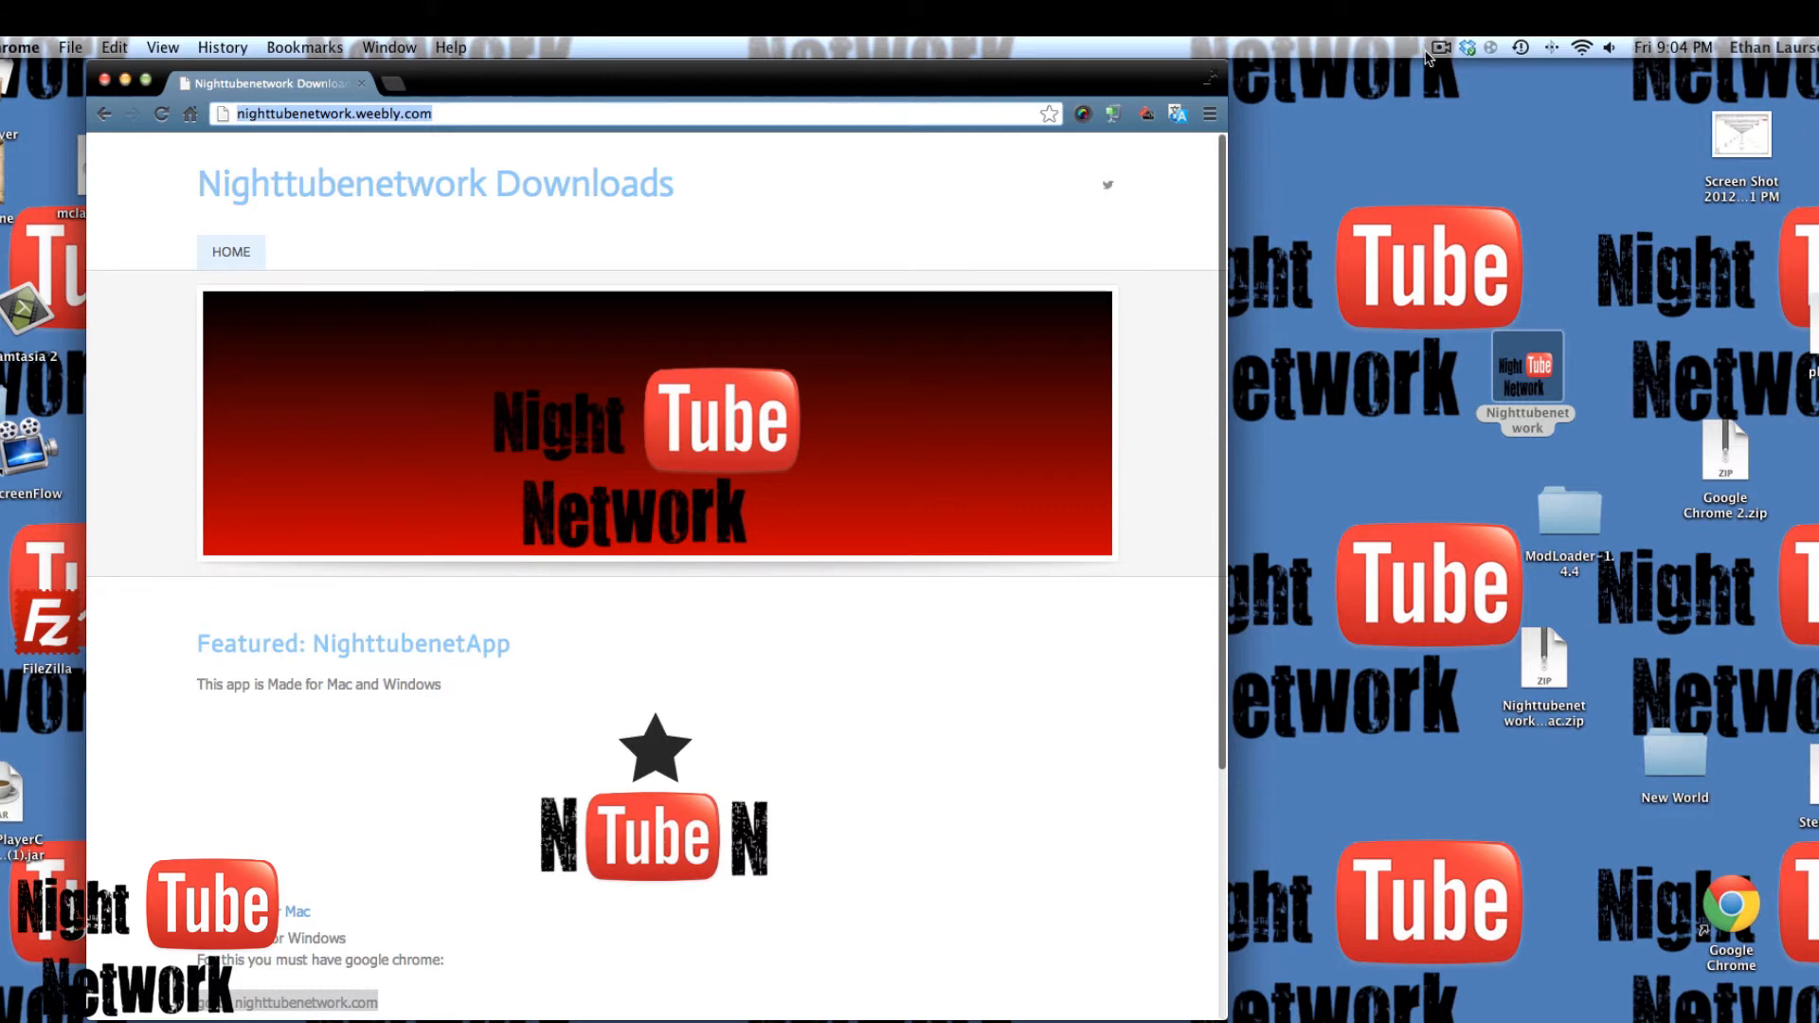
{"action": "mouse_move", "coordinate": [465, 162]}
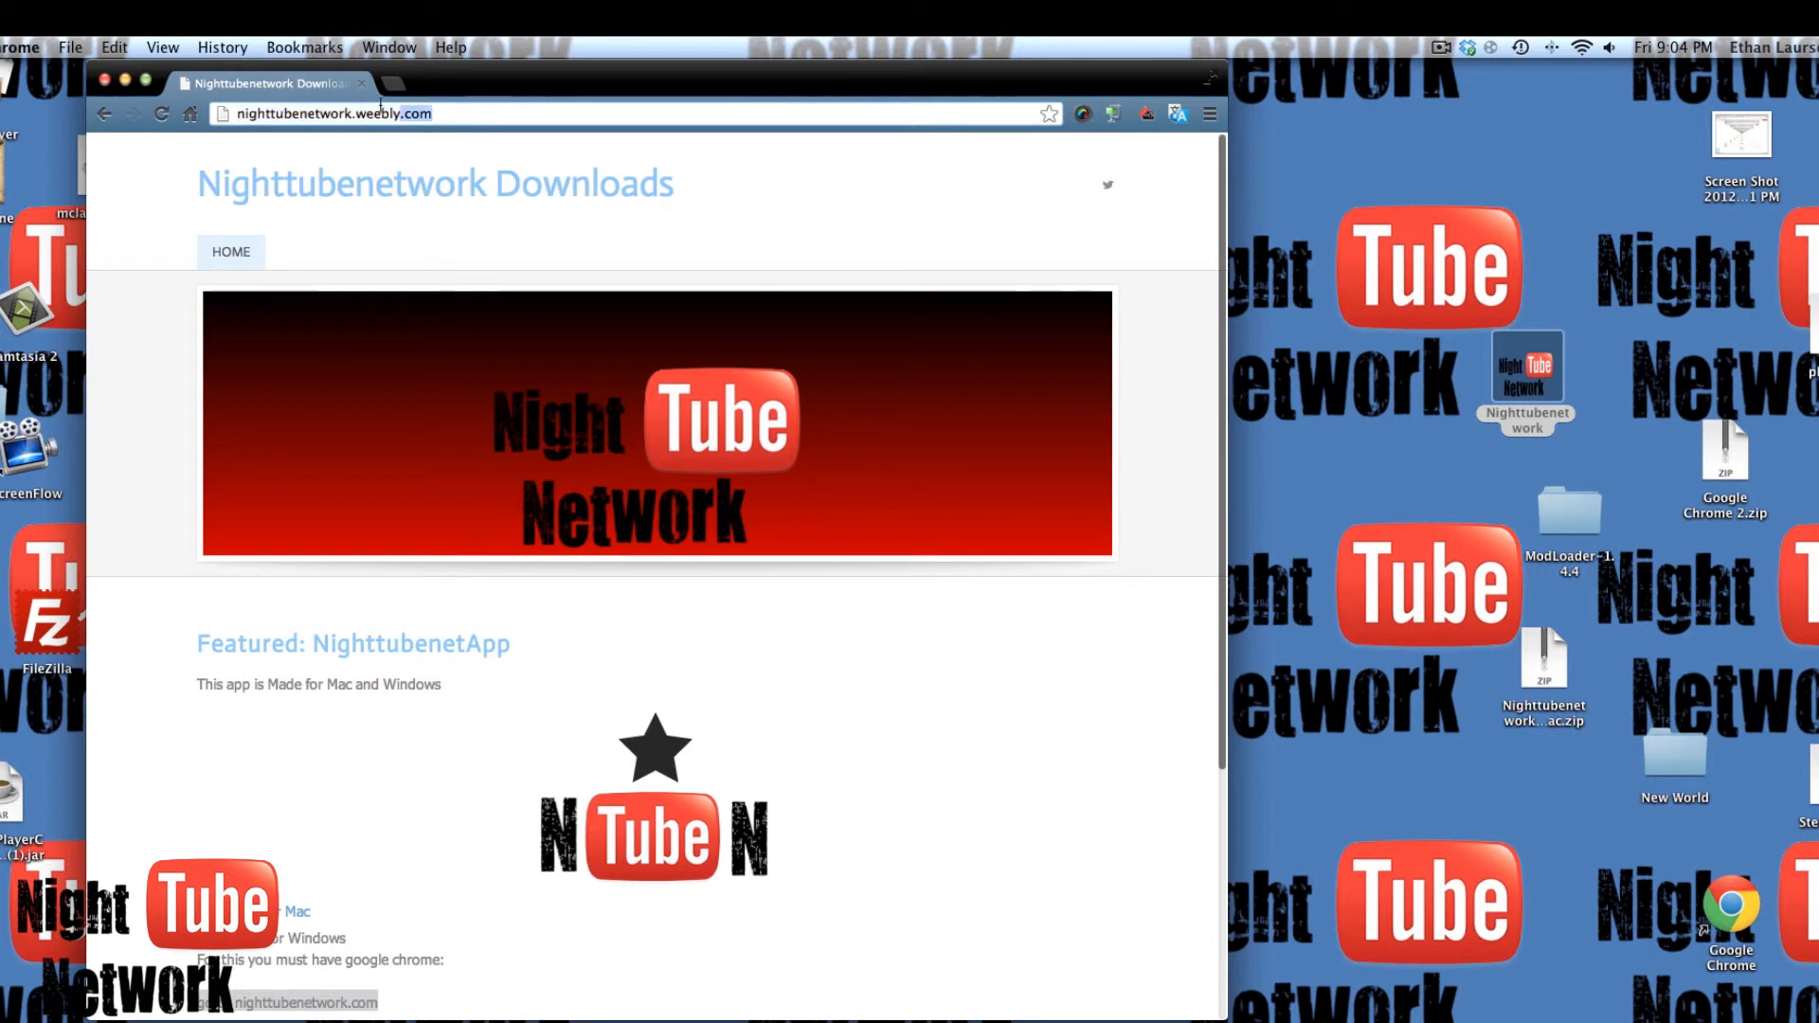
- Back in Chrome, select the nighttubenetwork.weebly.com address in the address bar
{"action": "left_click", "coordinate": [360, 114]}
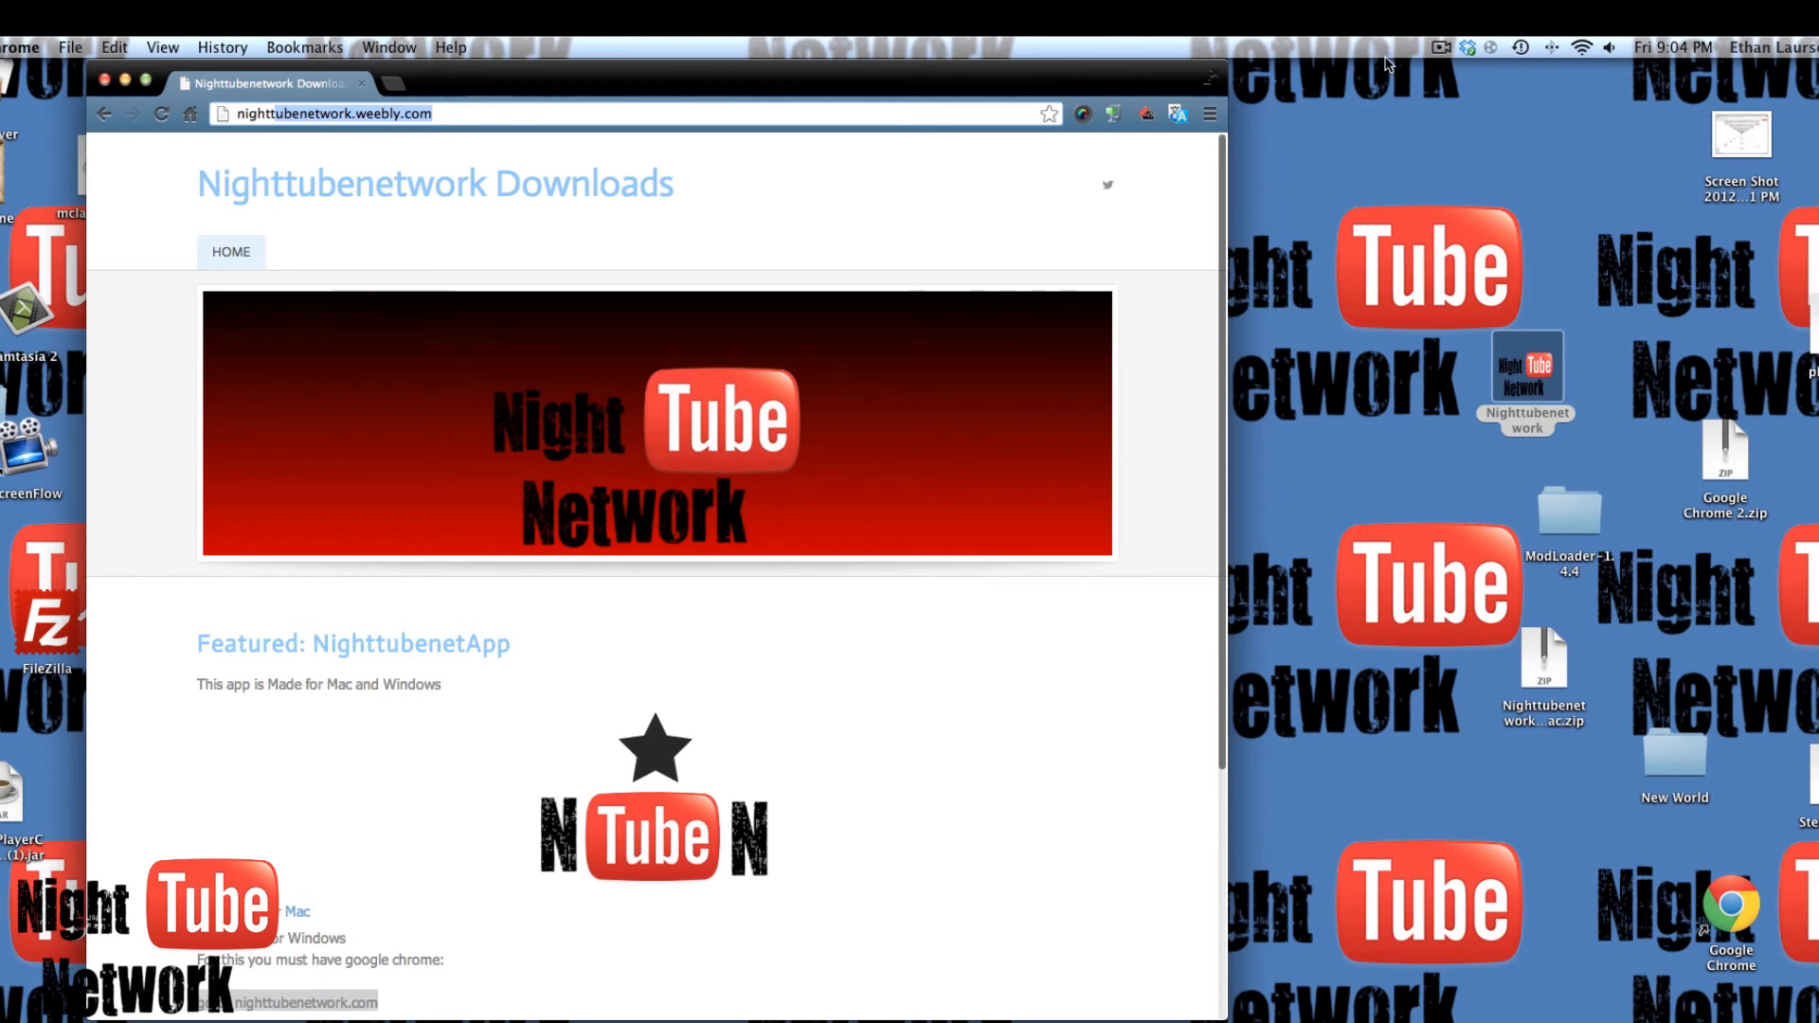
{"action": "mouse_move", "coordinate": [1564, 859]}
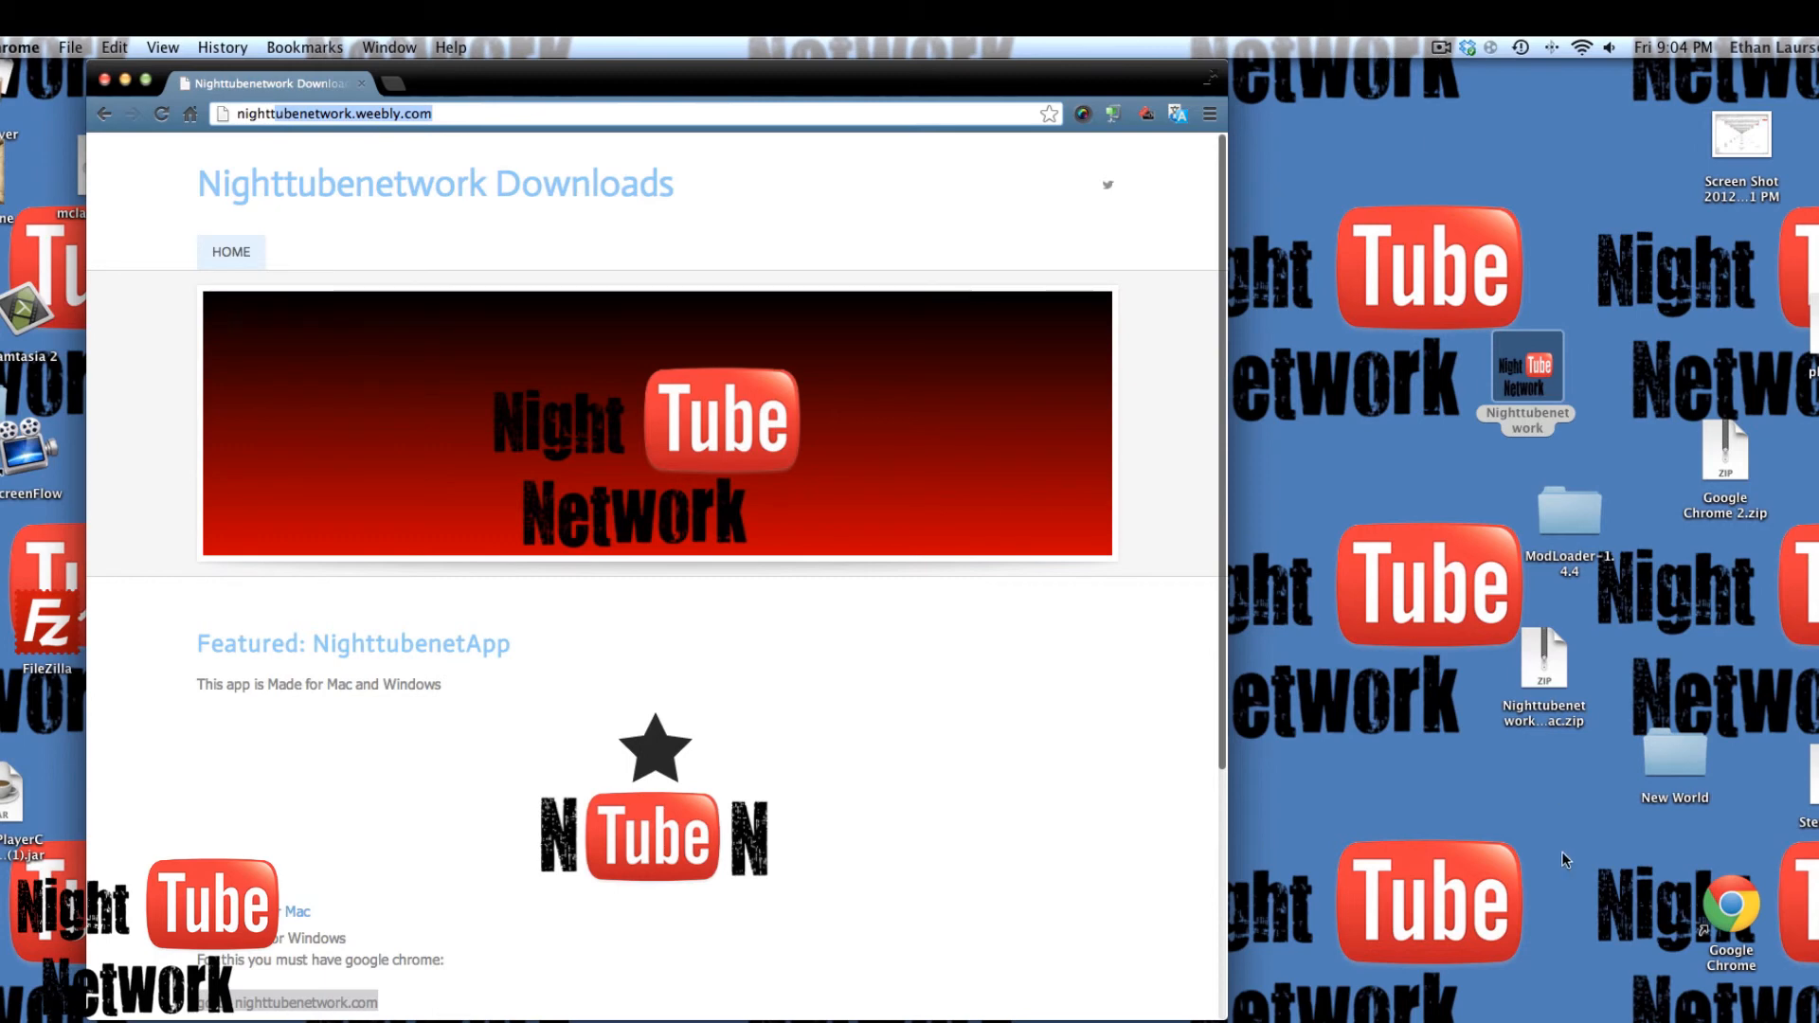